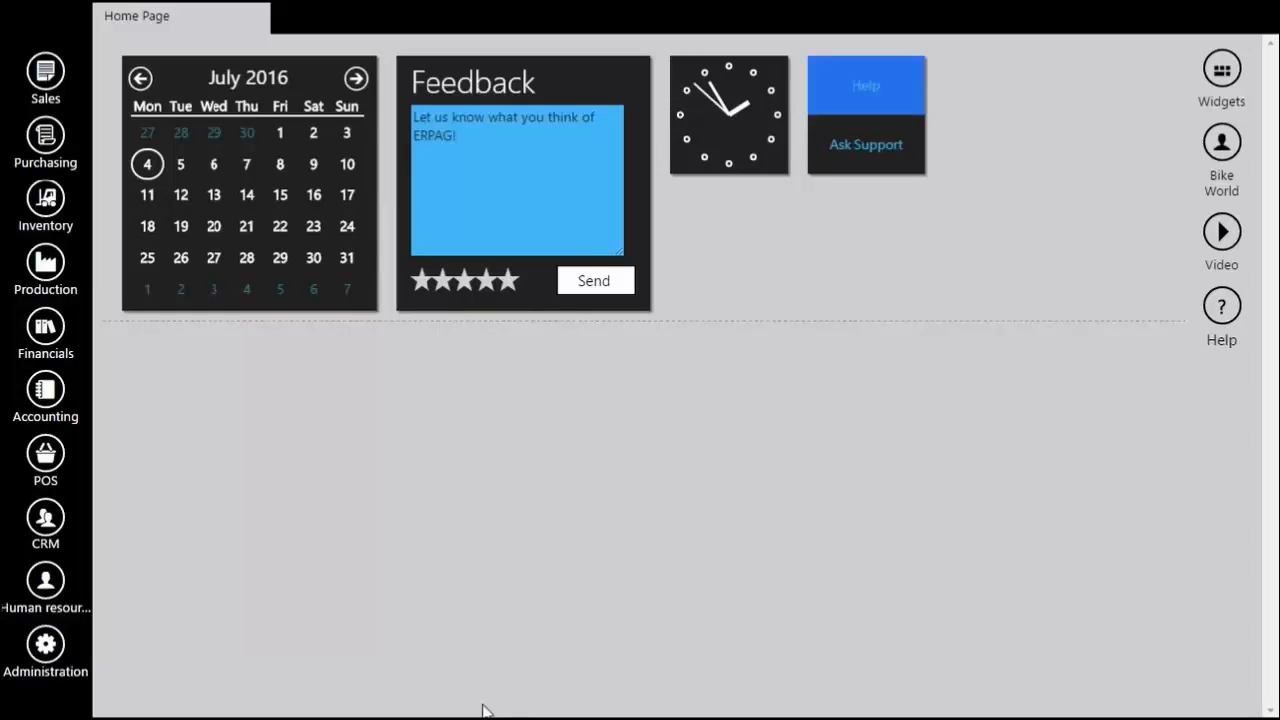
- Go to Inventory and open the Product Categories, Trademarks settings page
click(45, 197)
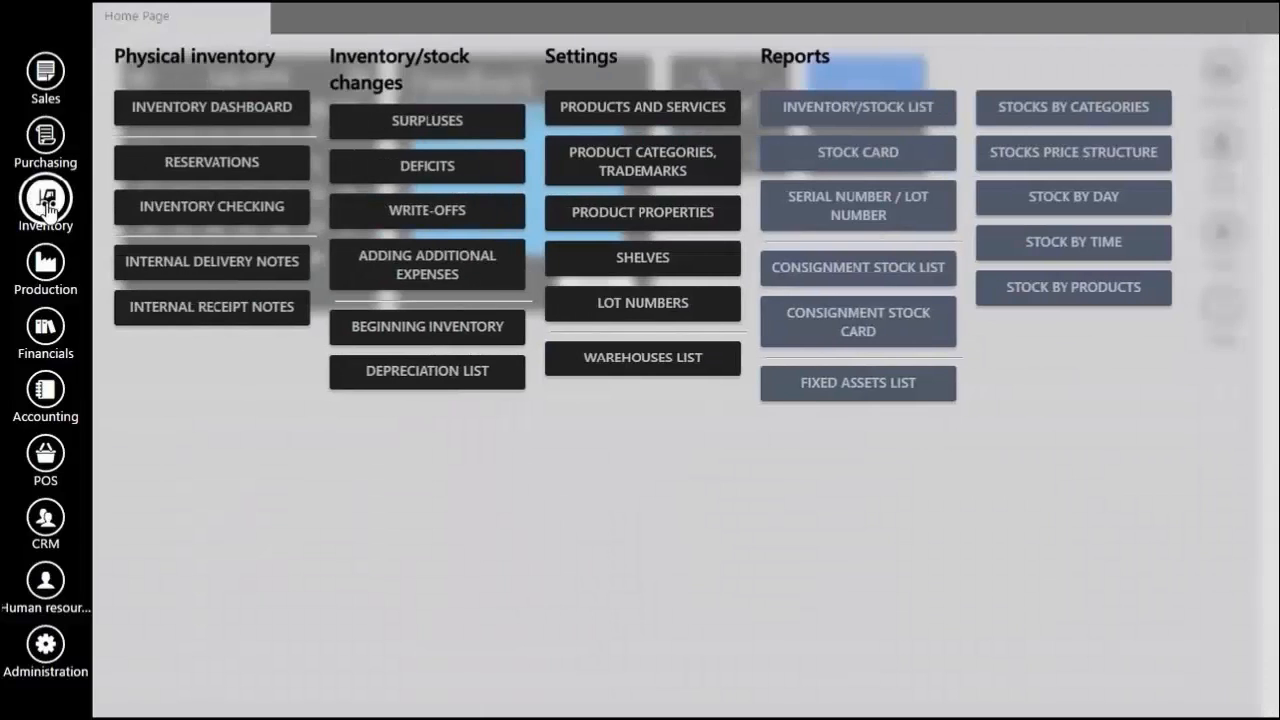
click(642, 161)
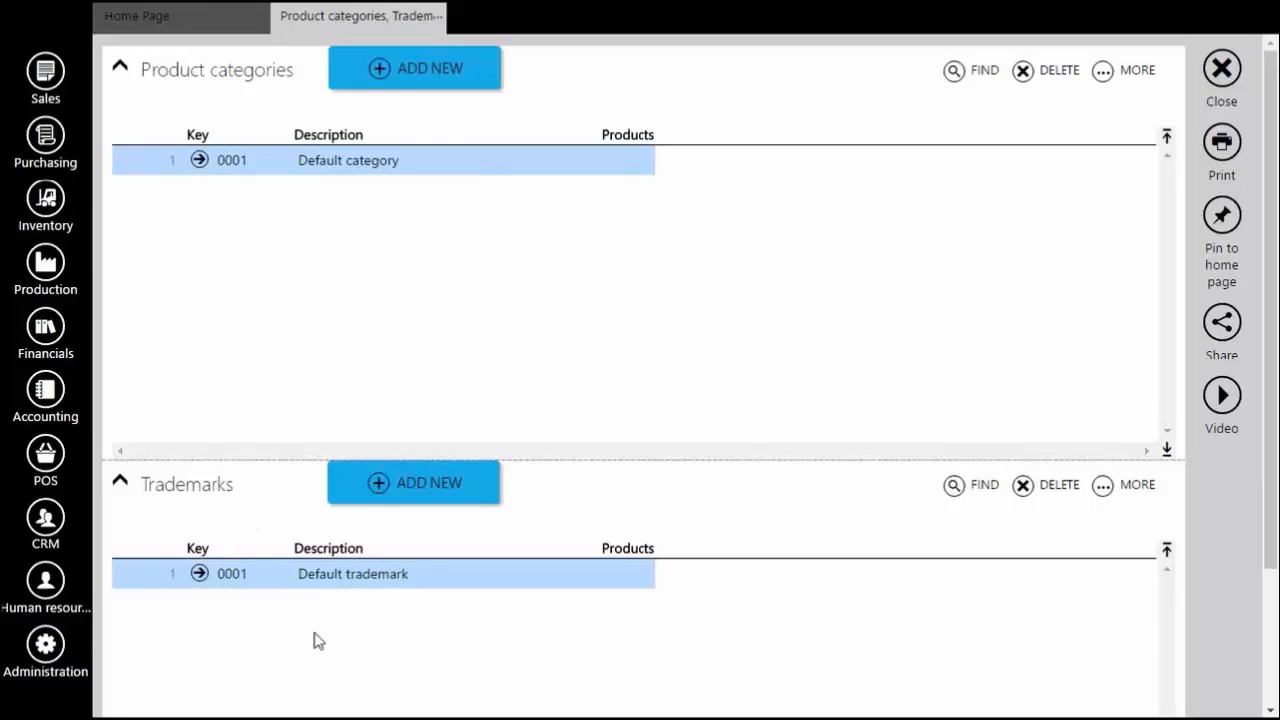
mouse_move(443, 606)
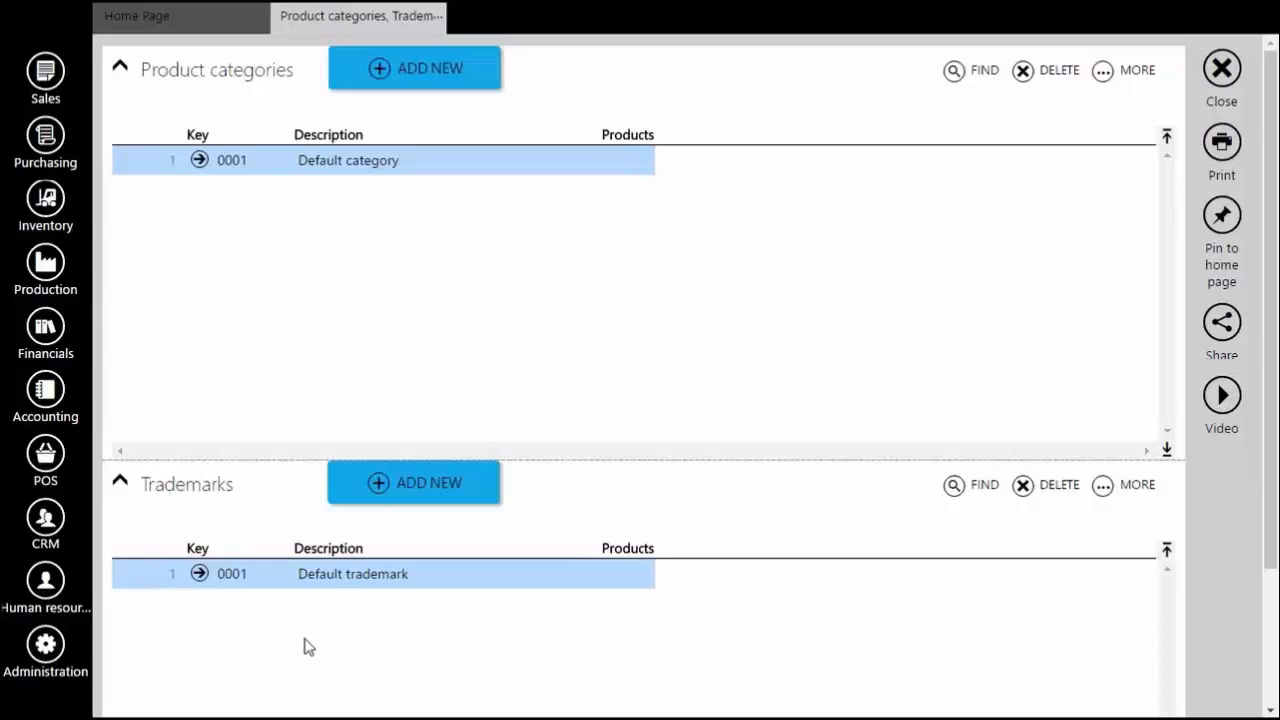
mouse_move(434, 88)
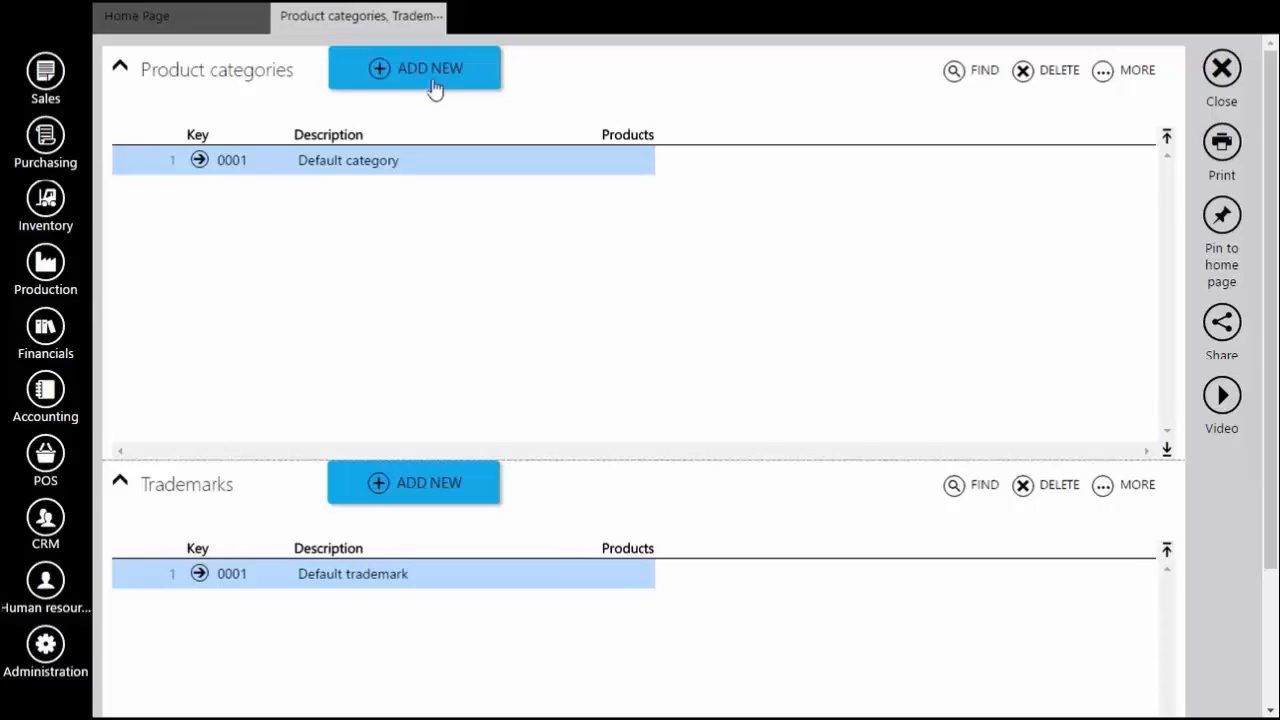
- Create product category 0002 with description 'Mountain bikes' and save it
click(414, 68)
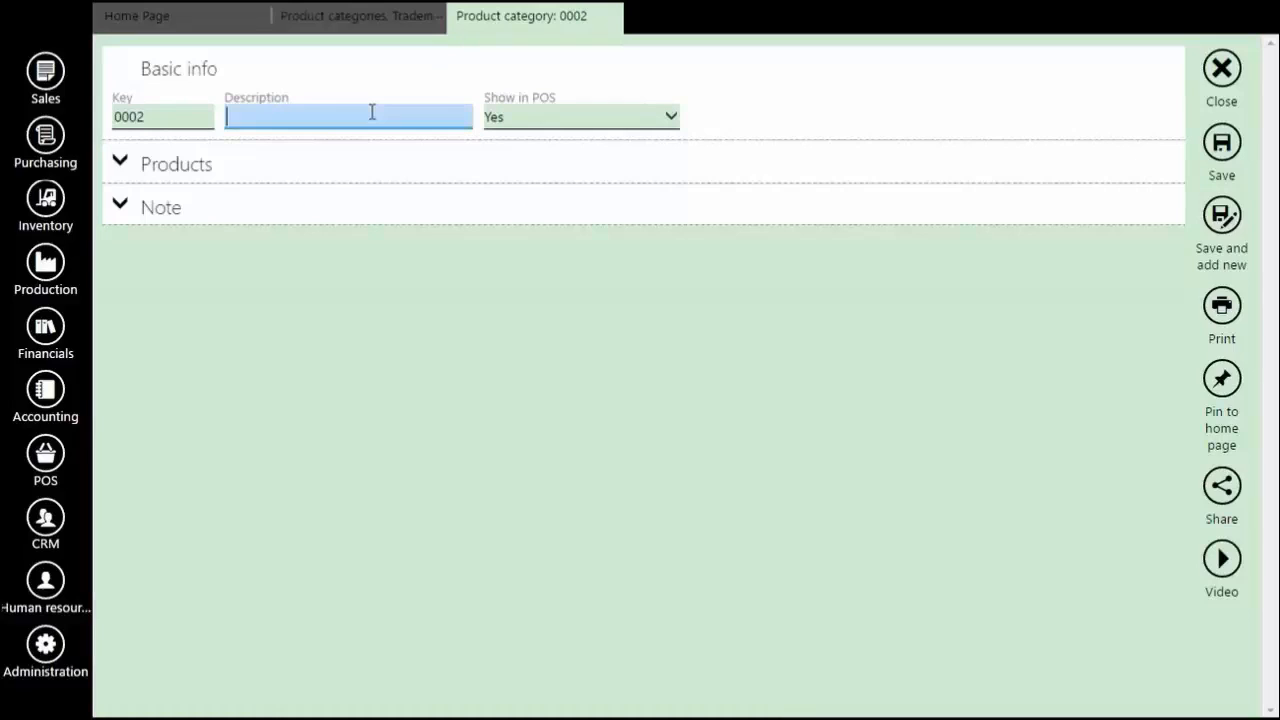
text(Moun)
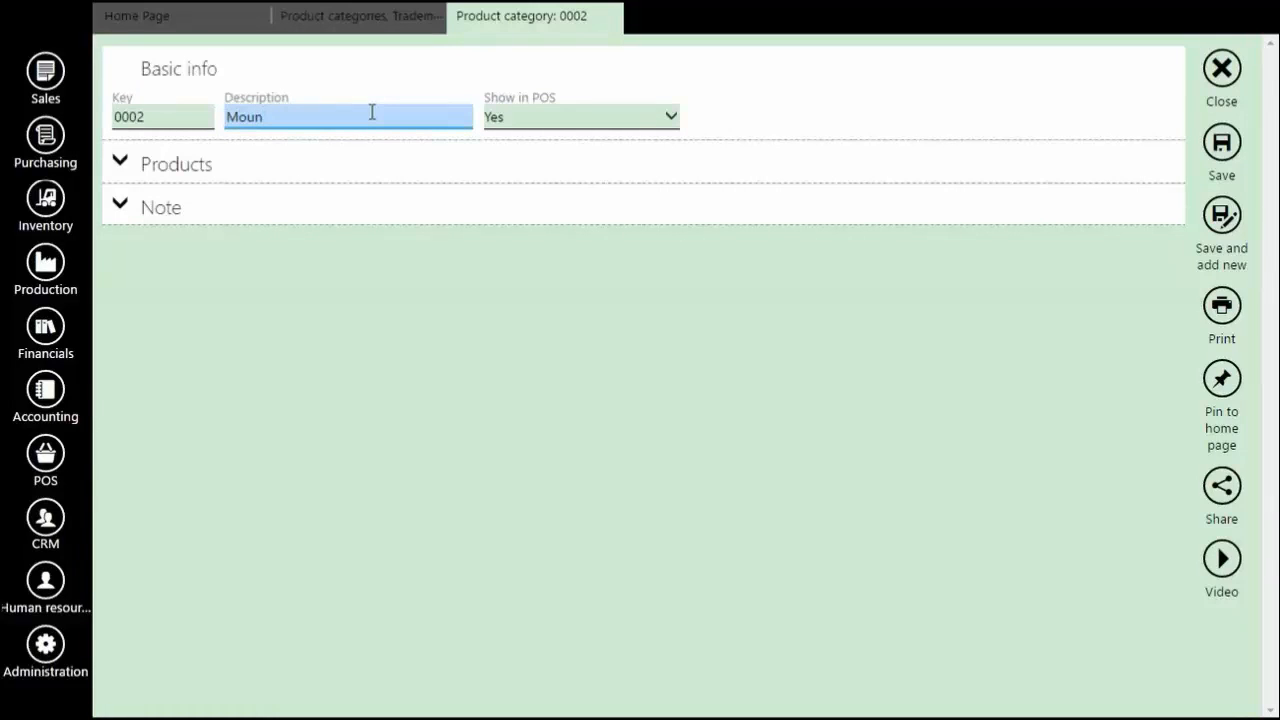
text(tain)
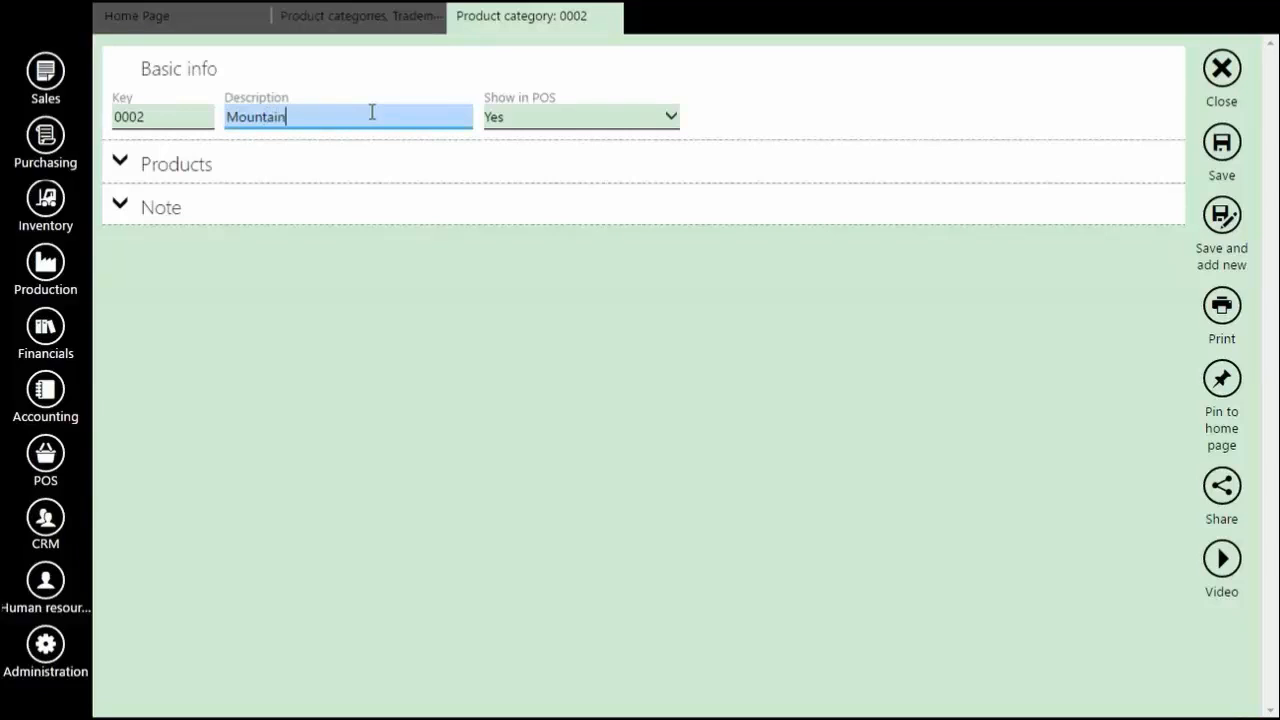
text(b)
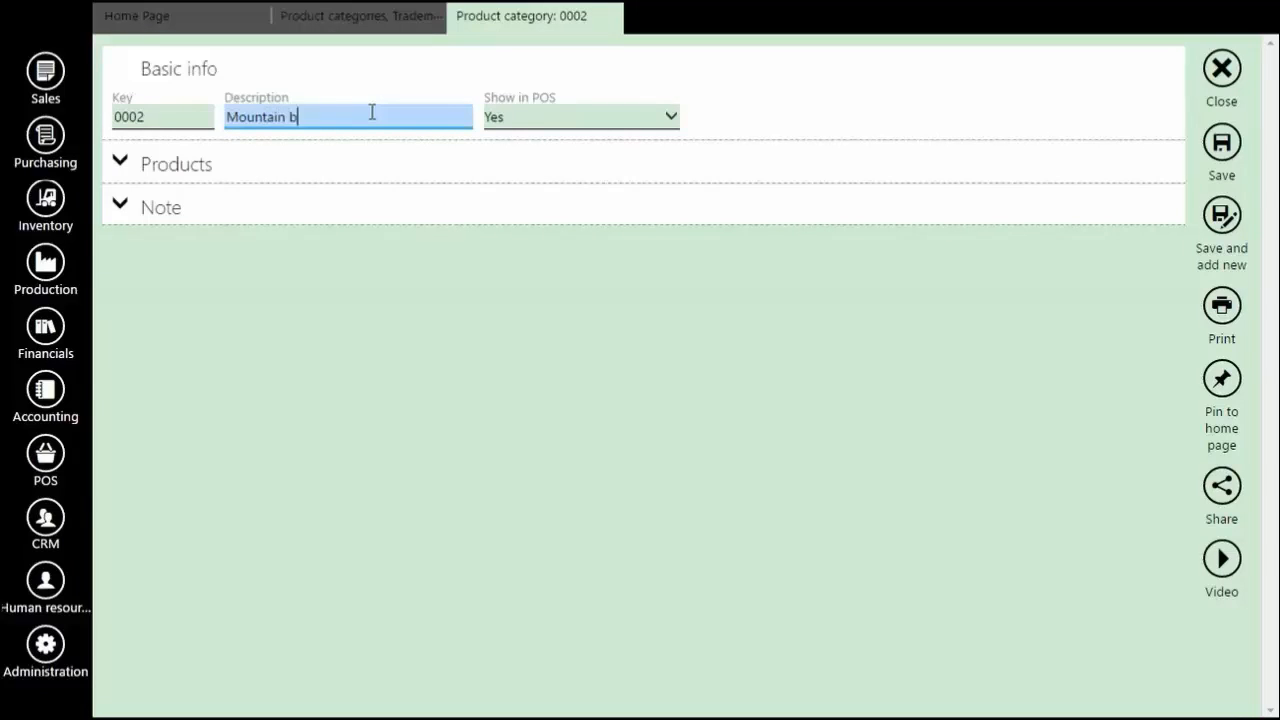
text(ike)
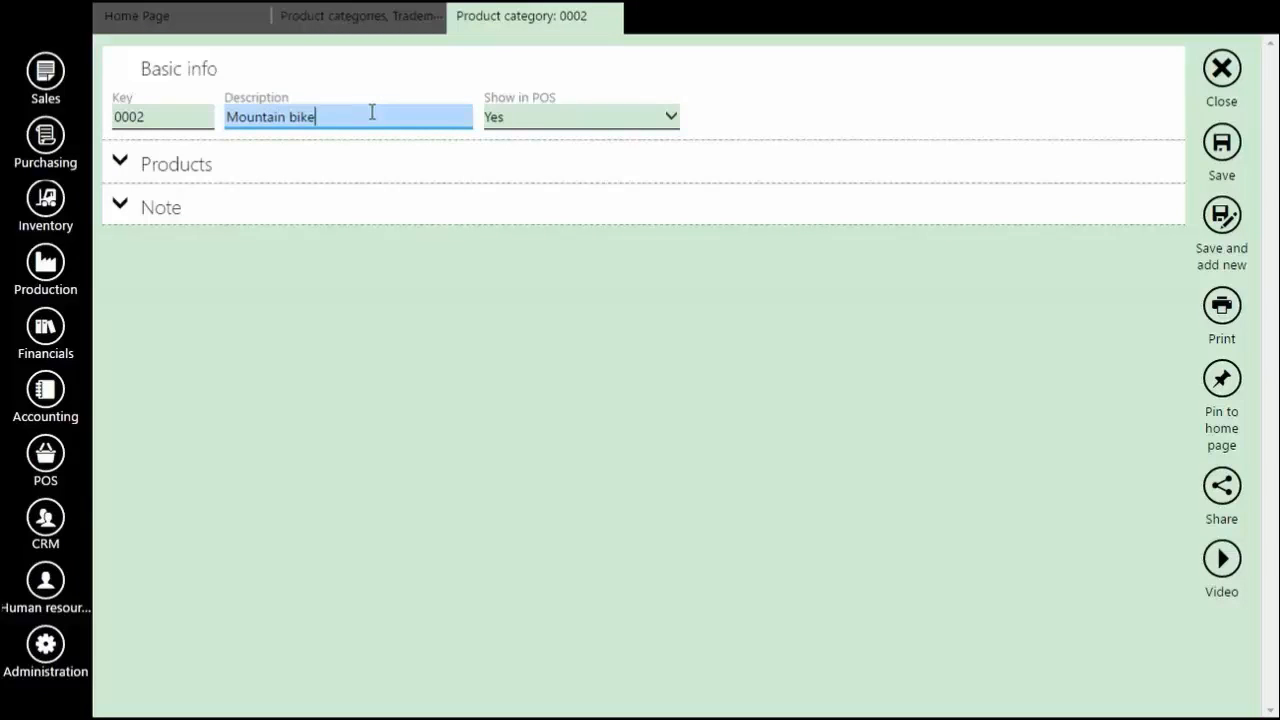
text(s)
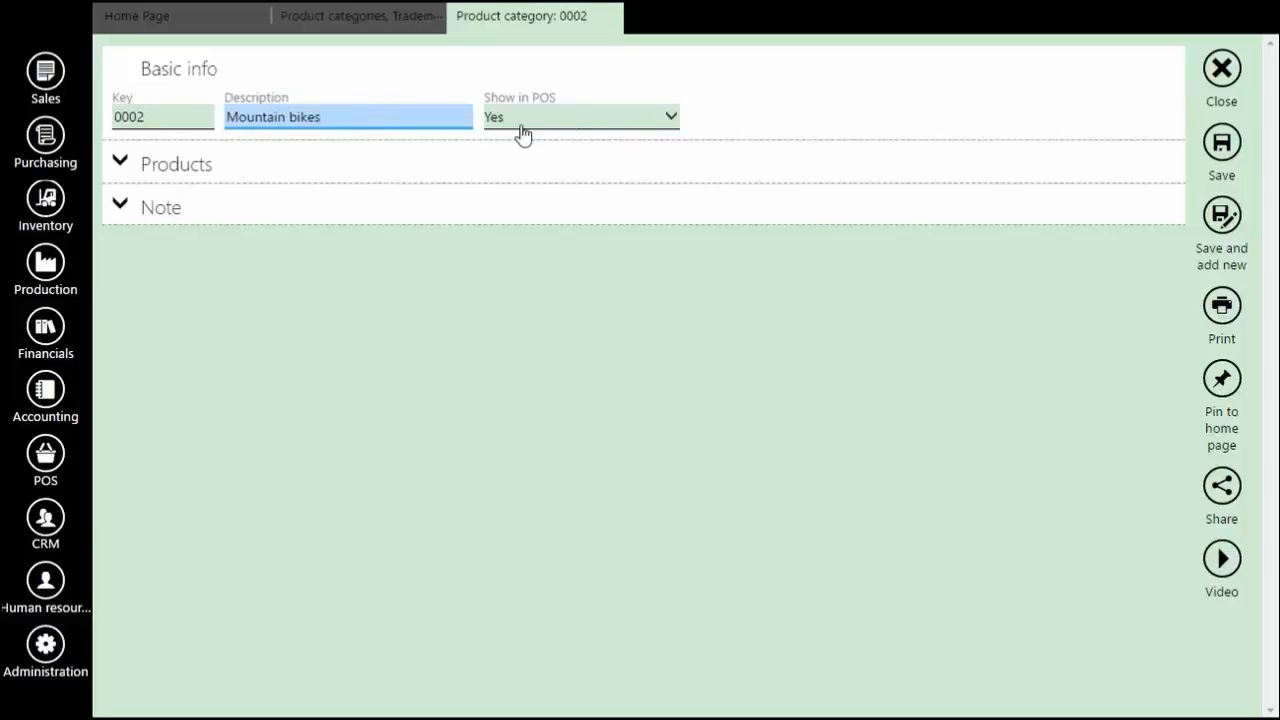
mouse_move(487, 132)
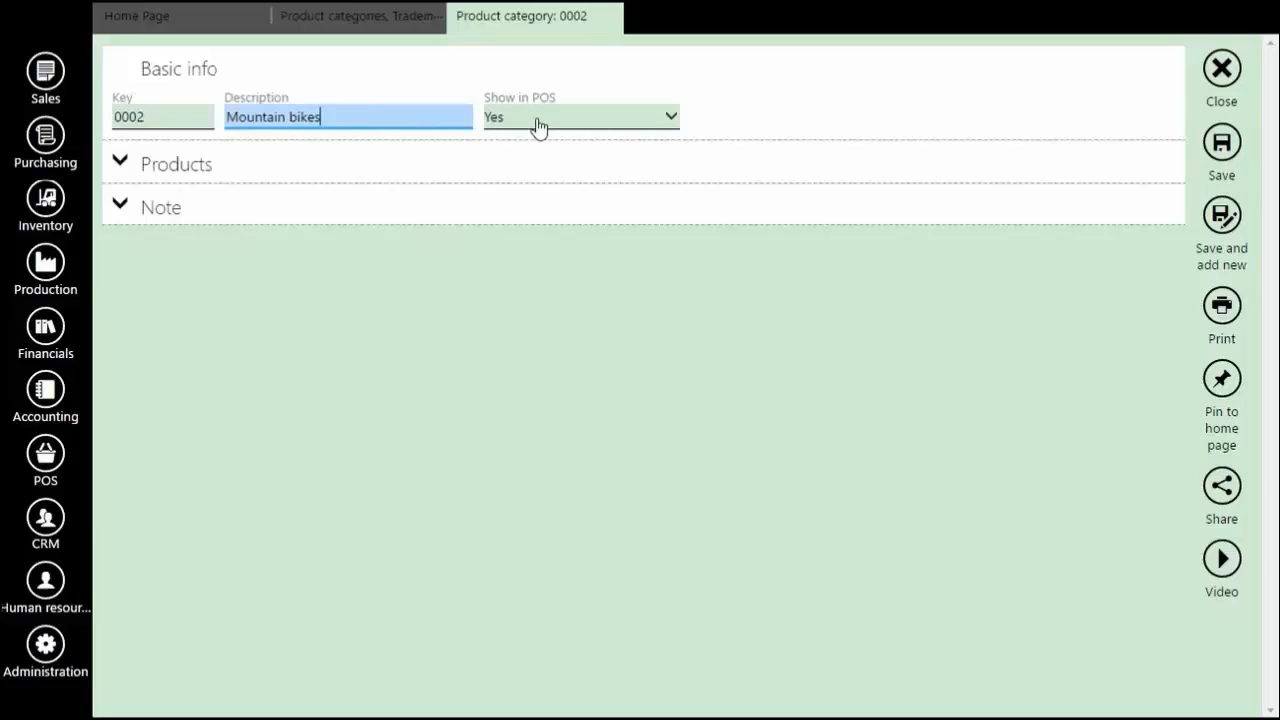
click(1221, 141)
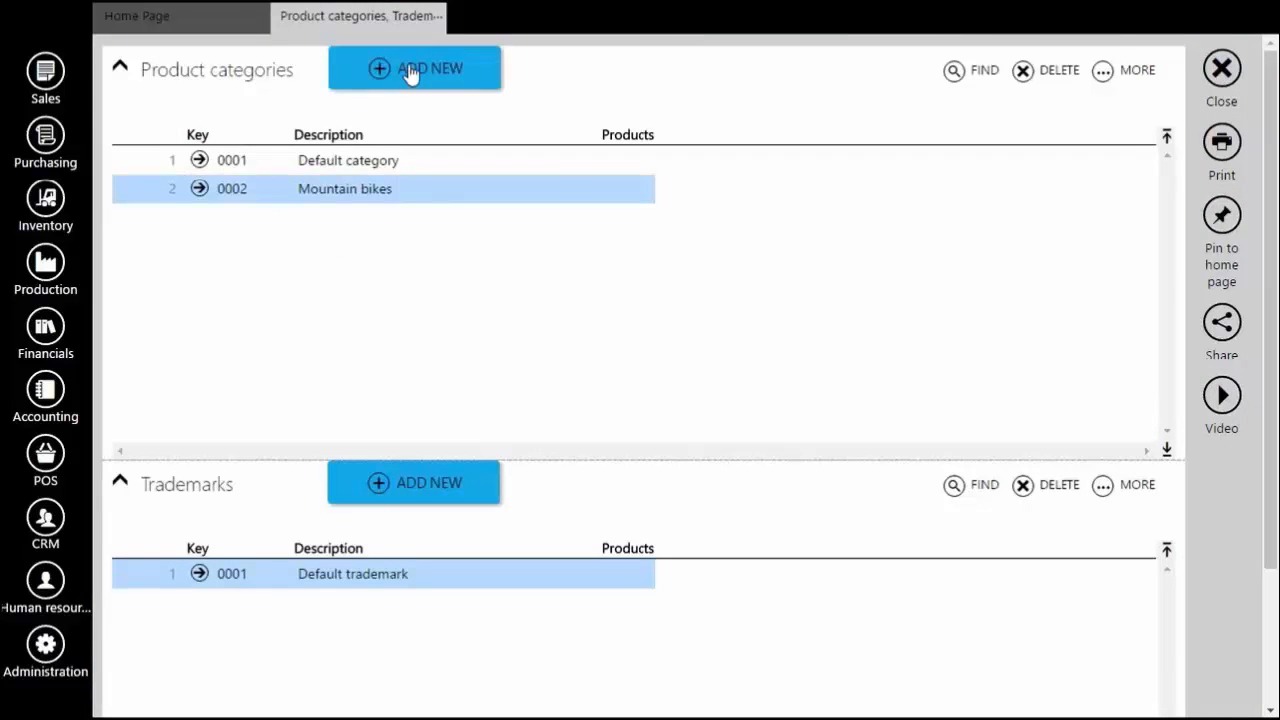
- Create product category 0003 described as 'Race bikes', save and close it
click(413, 68)
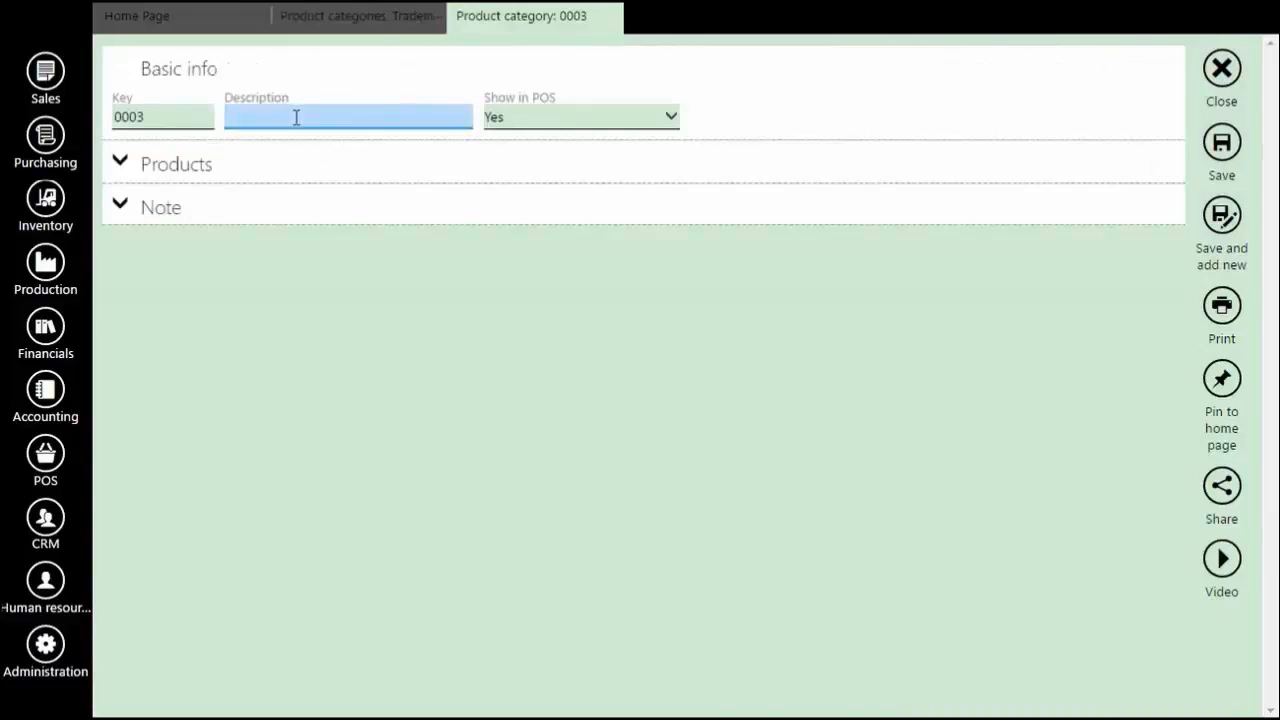
text(Racve)
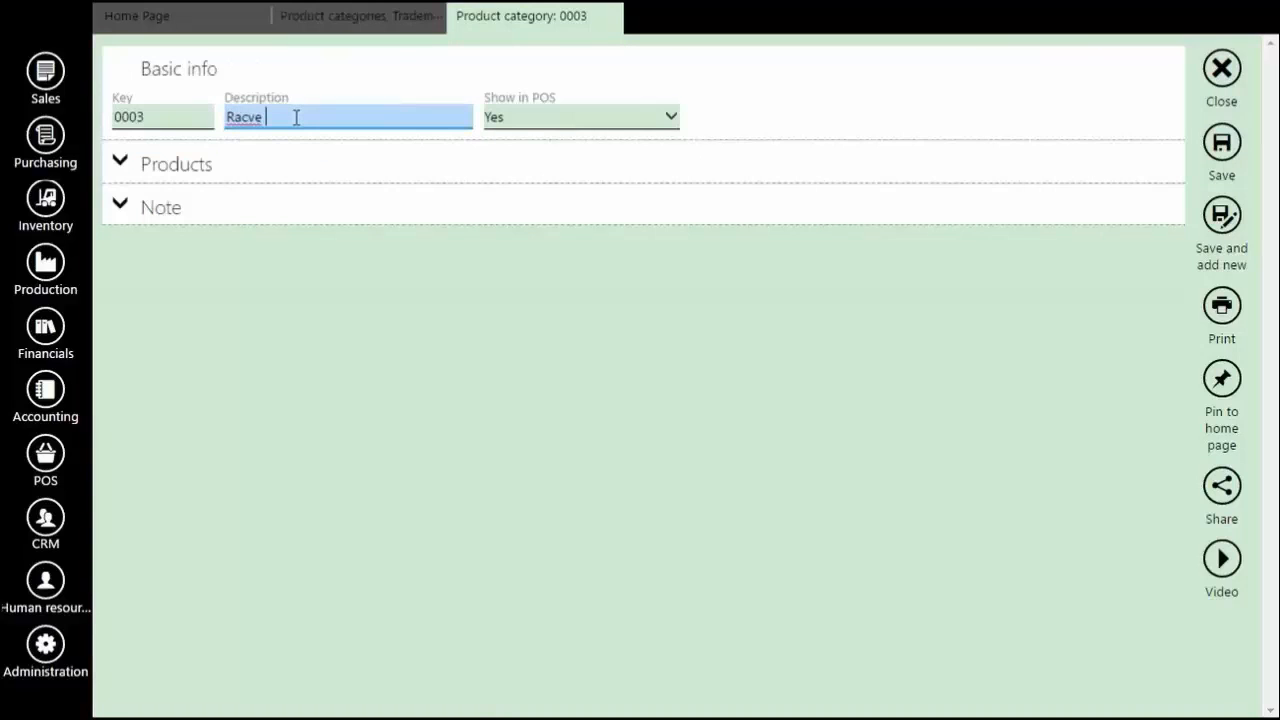
text(bikes)
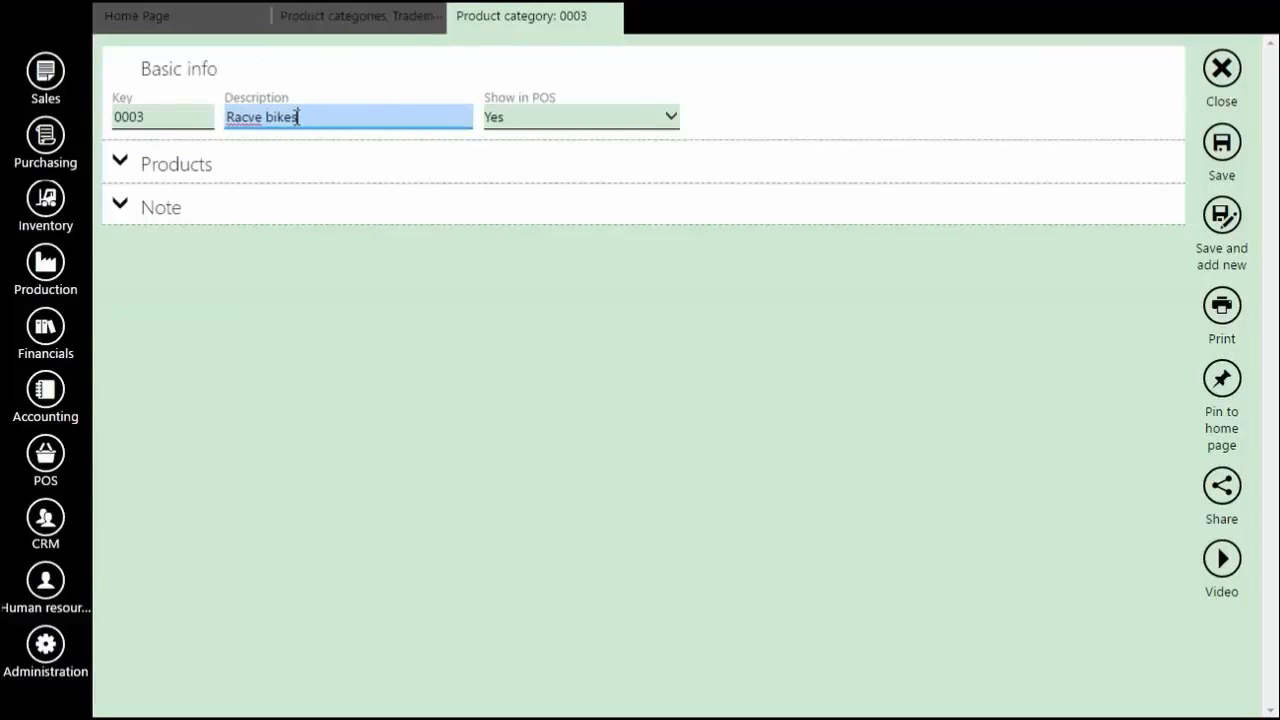
text(Race bikes)
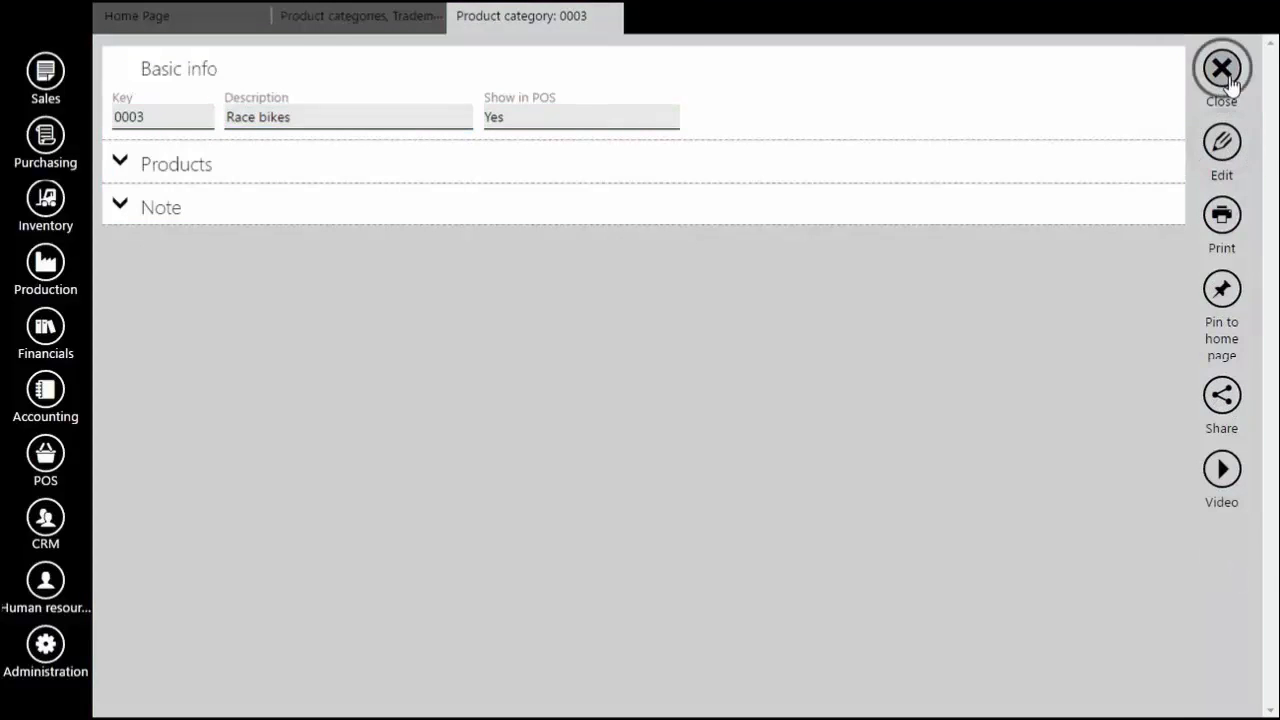
click(1221, 68)
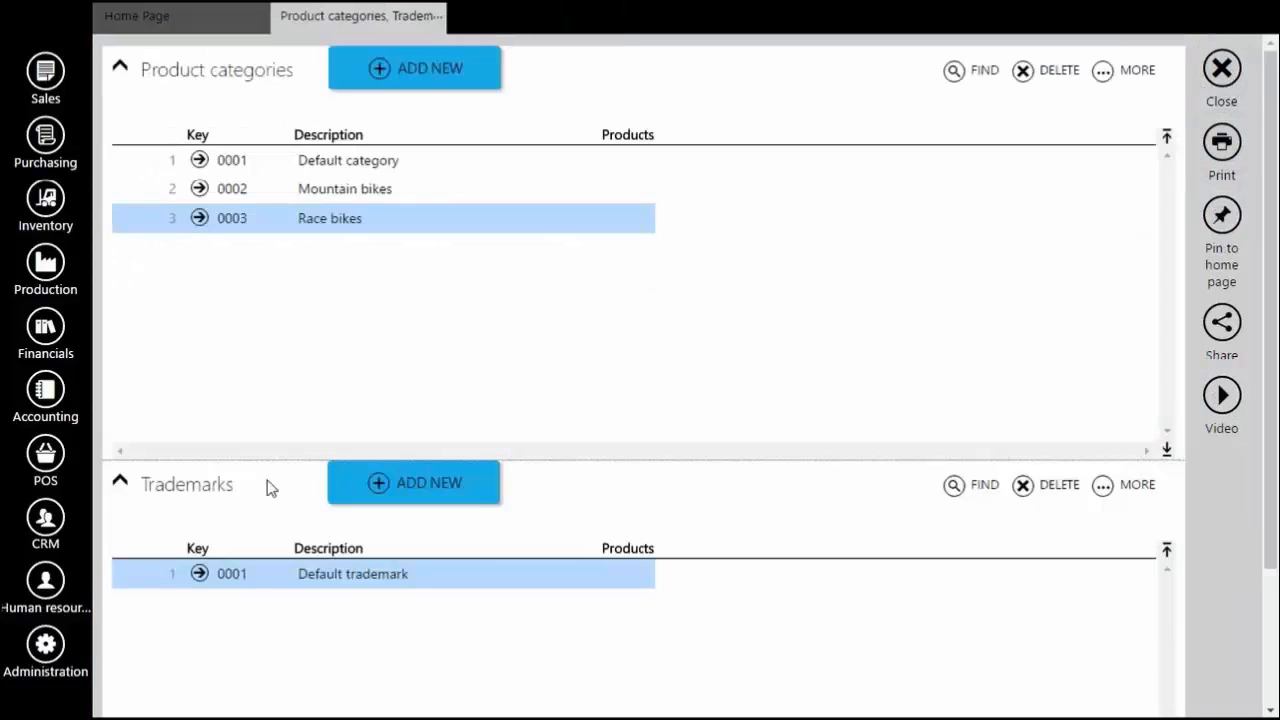
mouse_move(407, 498)
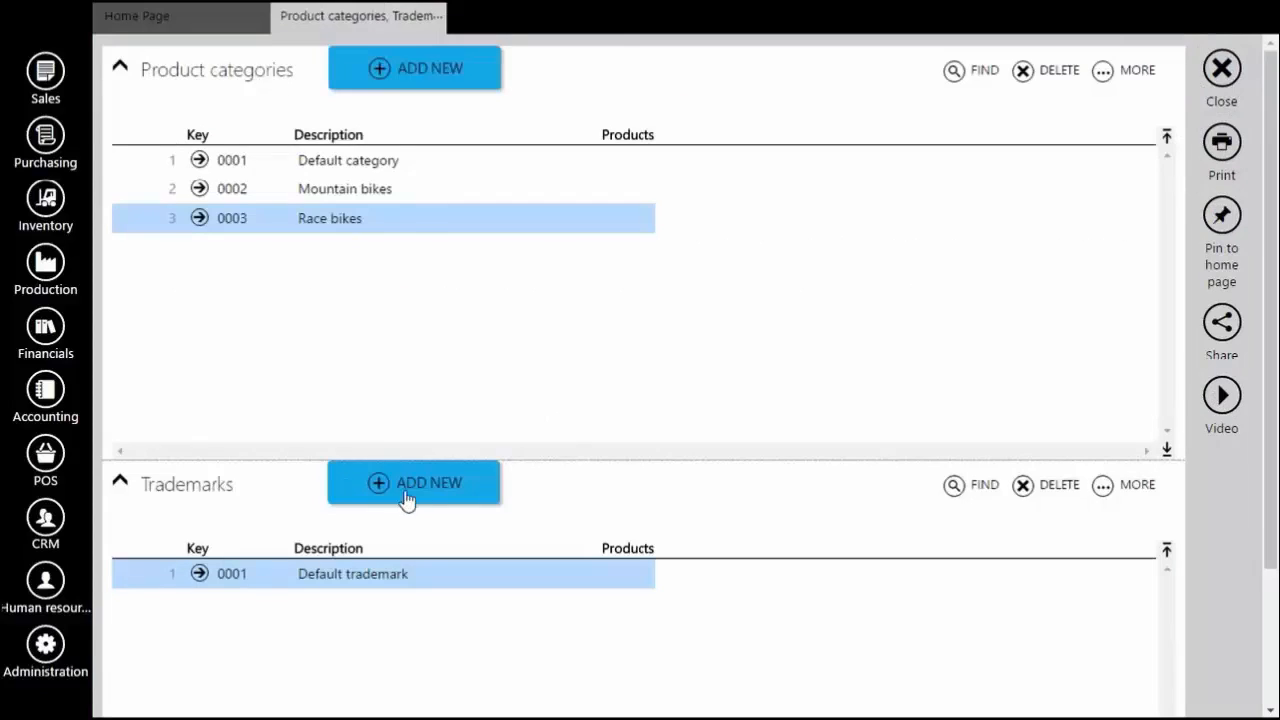
- Add trademarks 'TT' (0002) and 'Piaggio' (0003), then save and return to the list
click(413, 483)
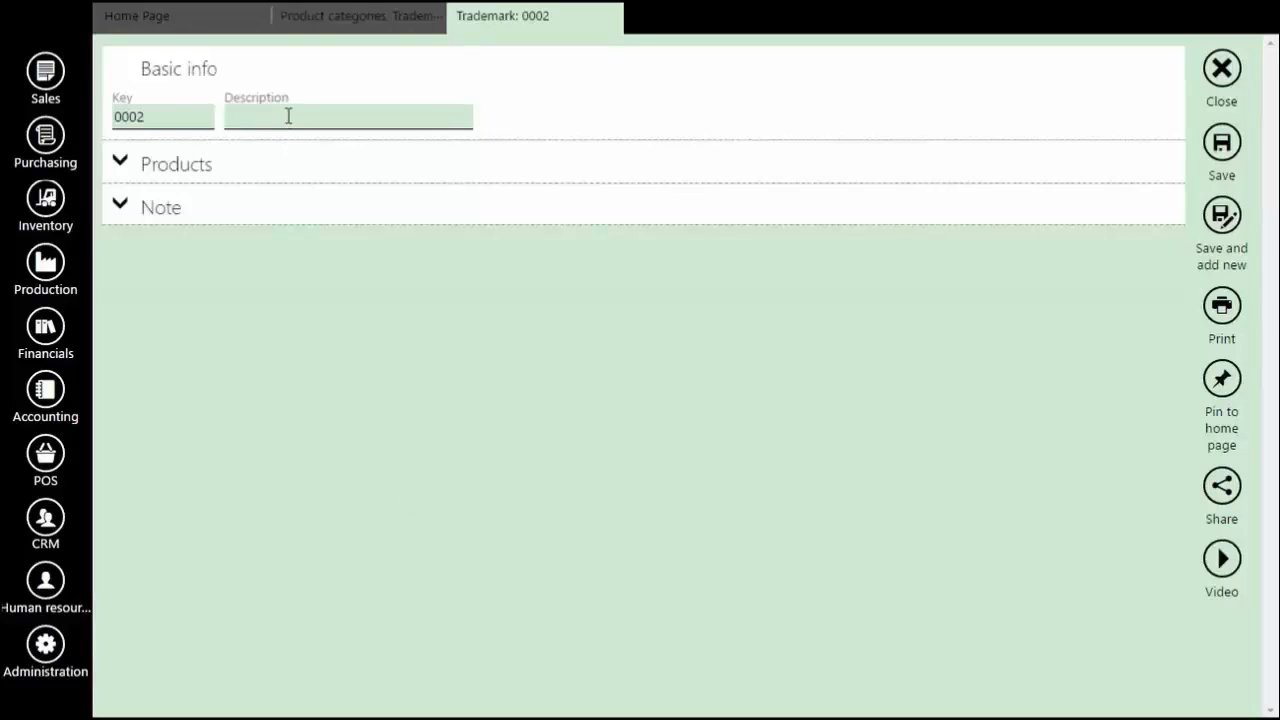
text(TT)
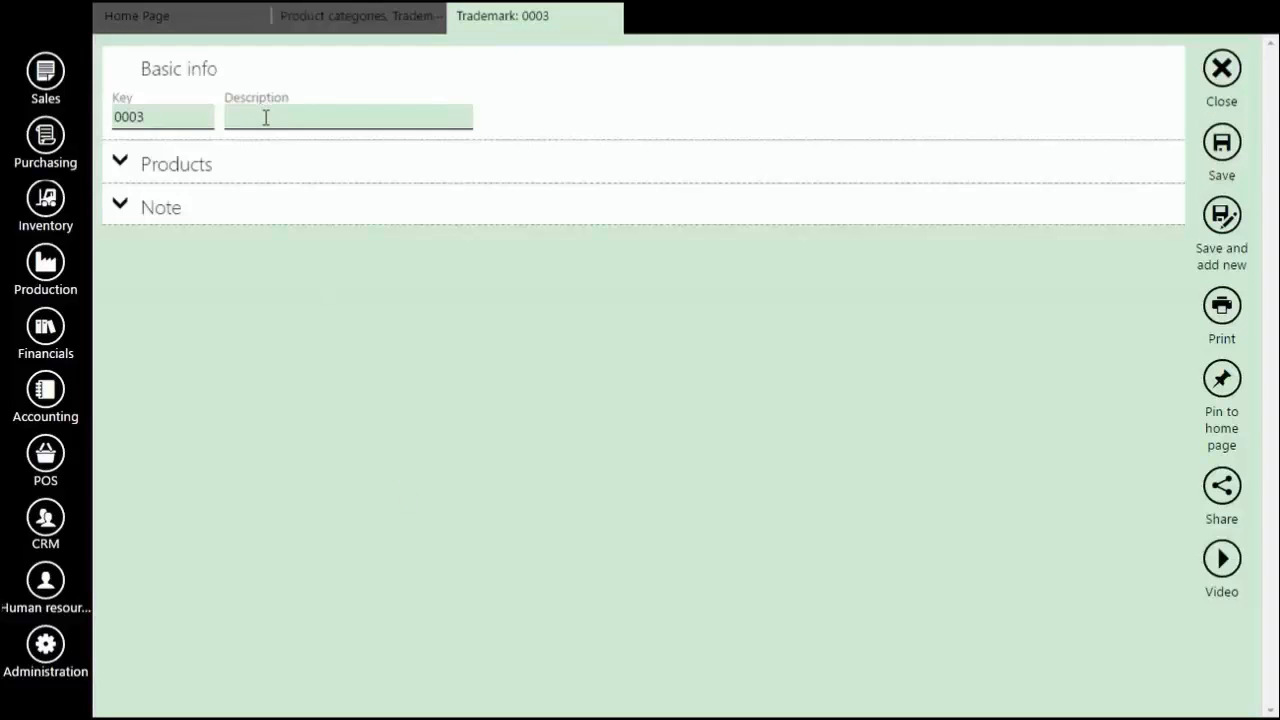
text(Piaggio)
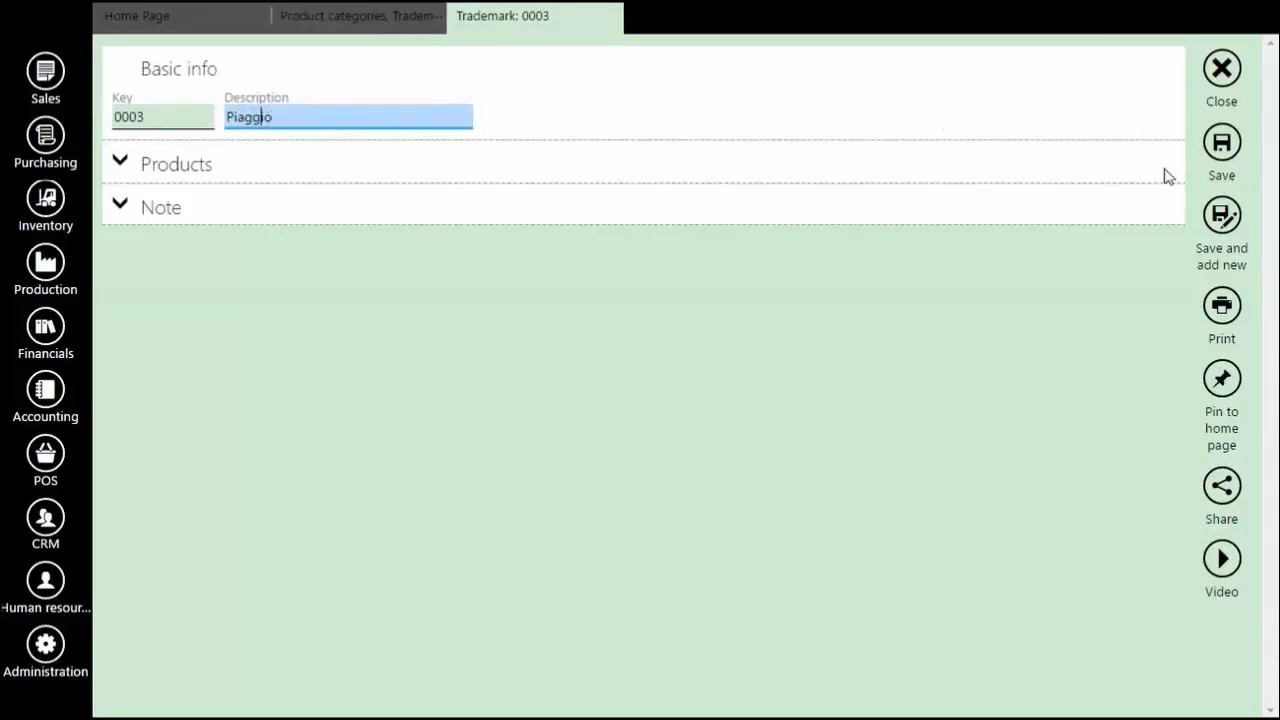
click(1221, 68)
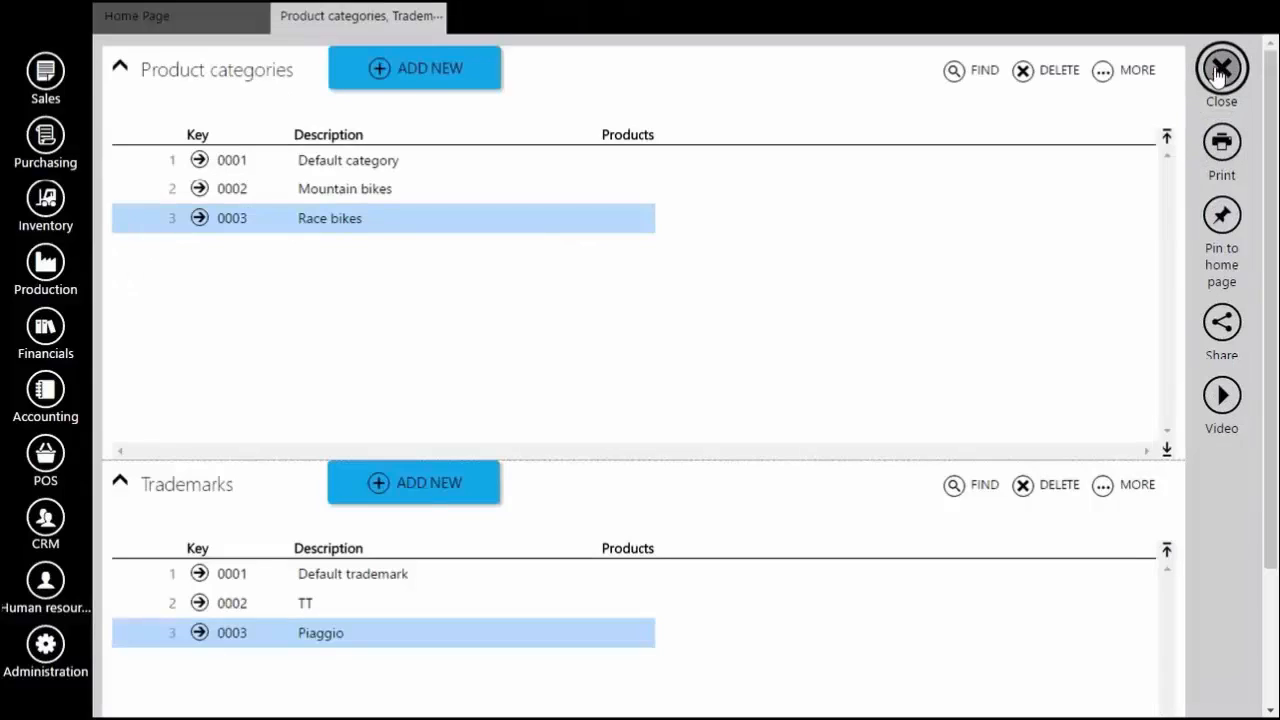
mouse_move(270, 348)
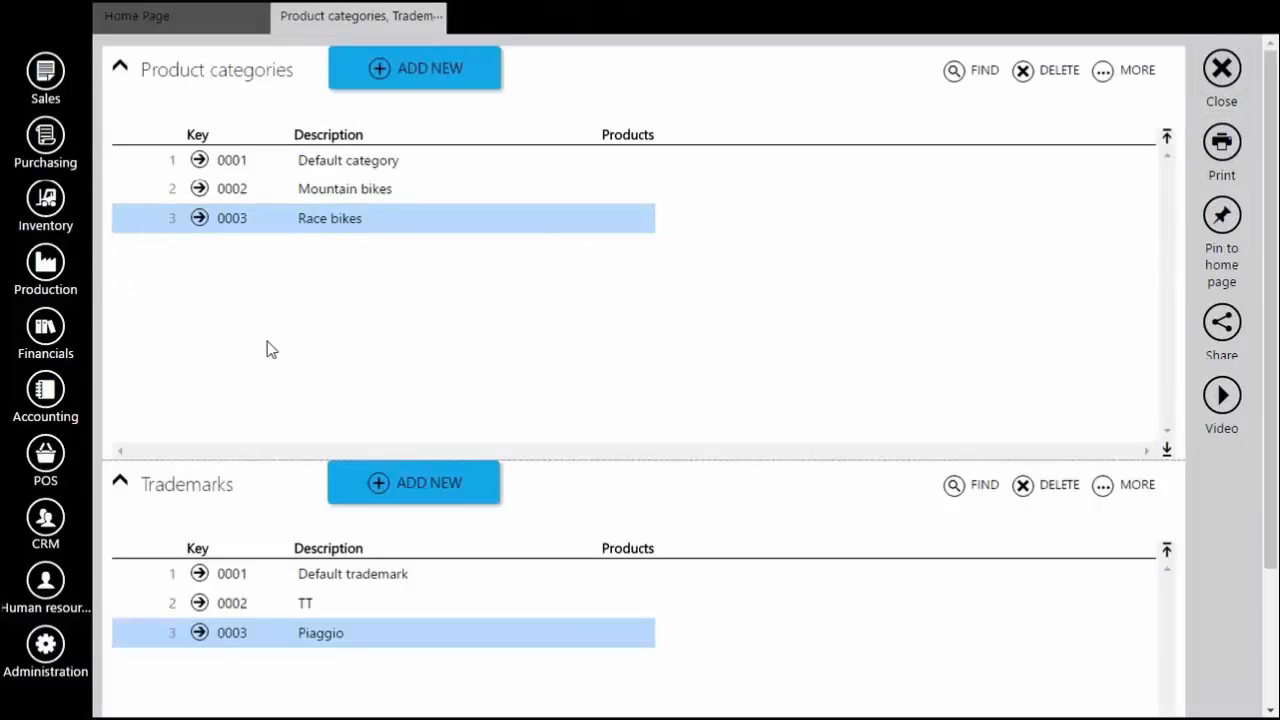
mouse_move(1124, 258)
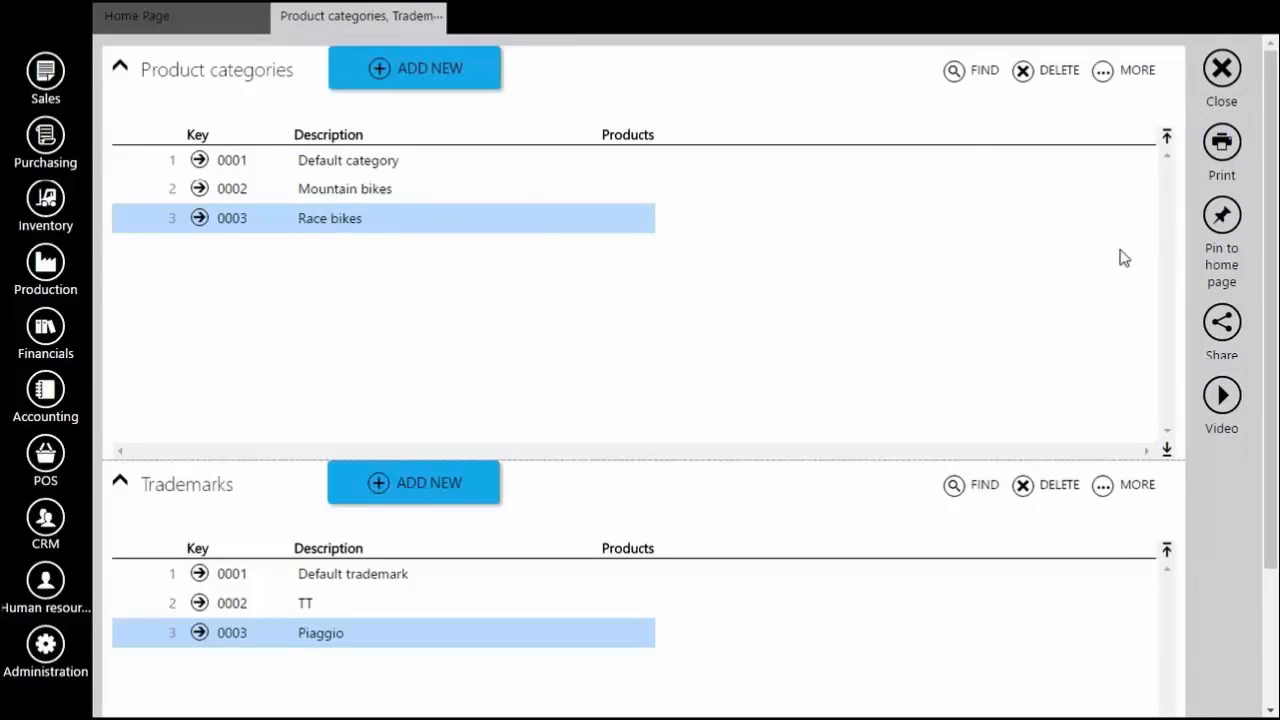
mouse_move(1221, 68)
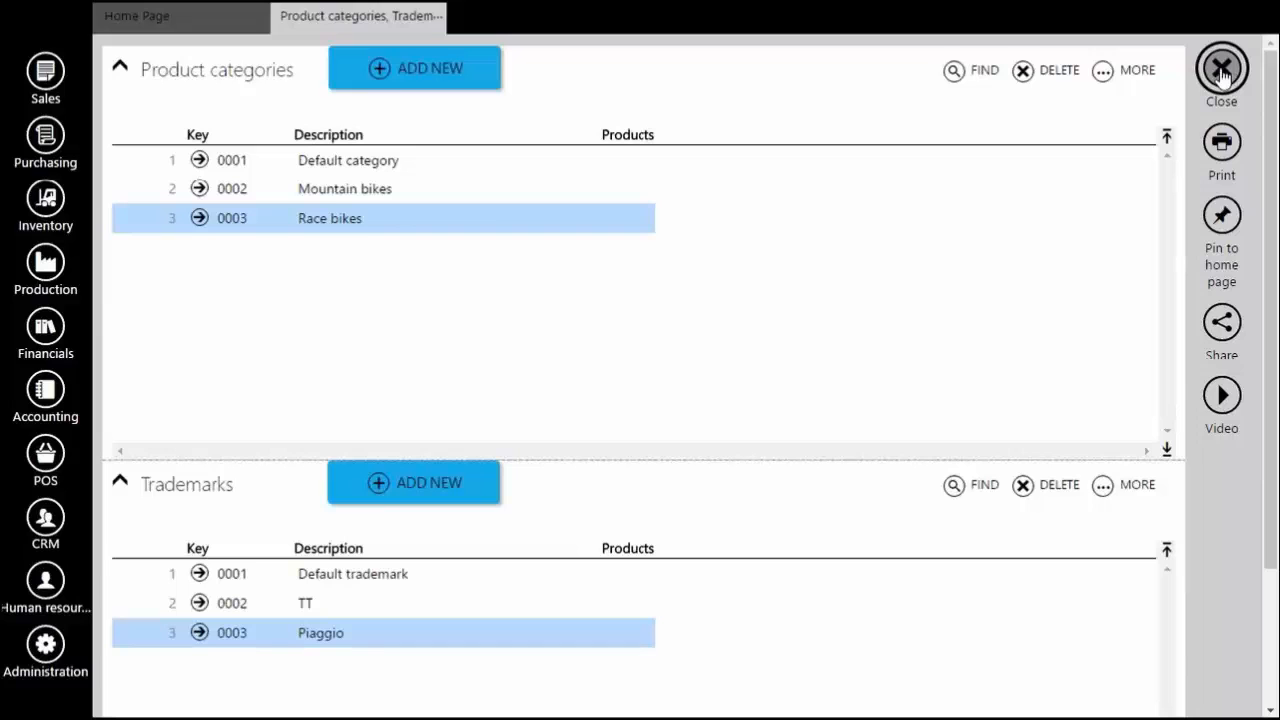
- Leave the categories and trademarks page and open the empty Products and services list
click(1221, 68)
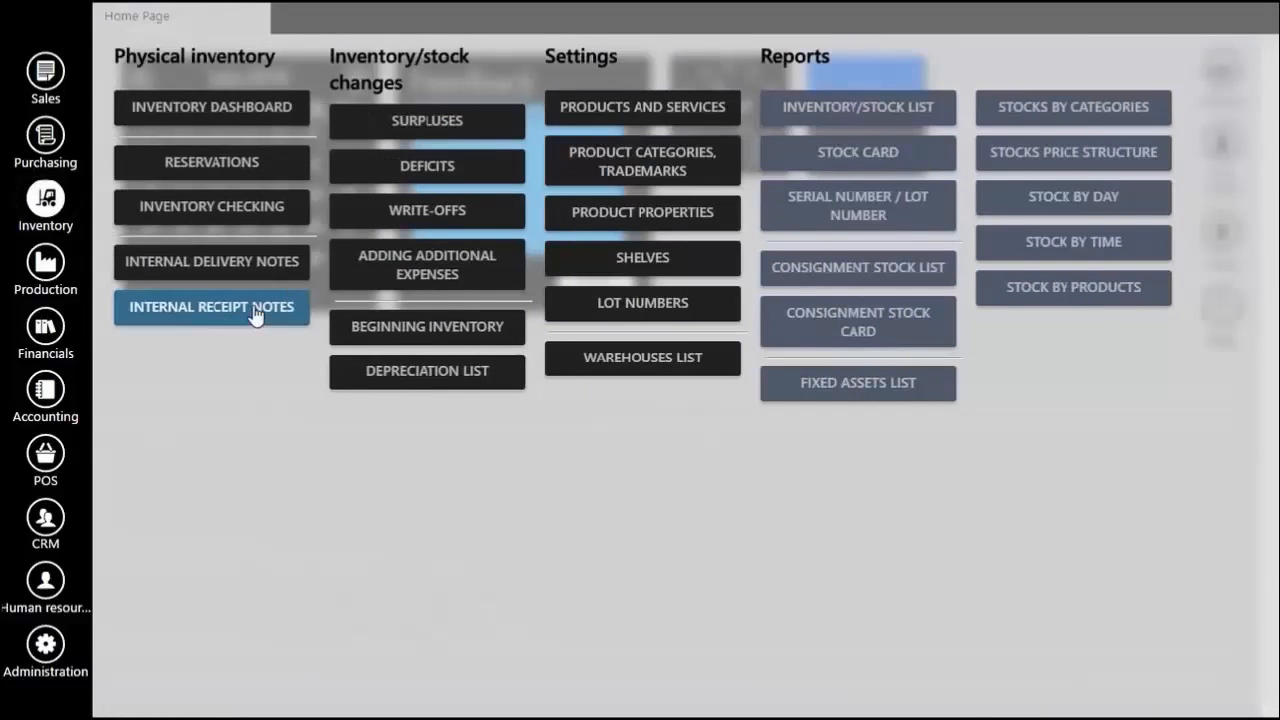
click(642, 107)
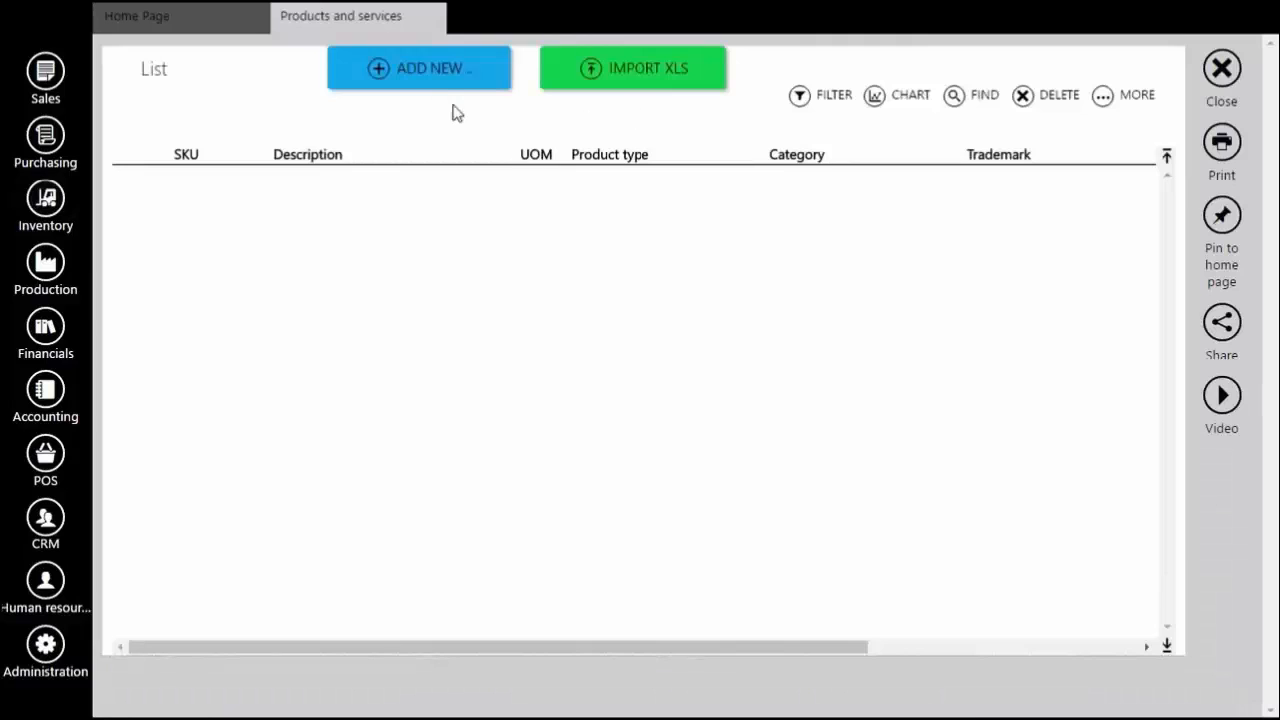
- Save product 'TT Dirty XT300': category Mountain bikes, trademark TT, selling price 600.00
click(418, 67)
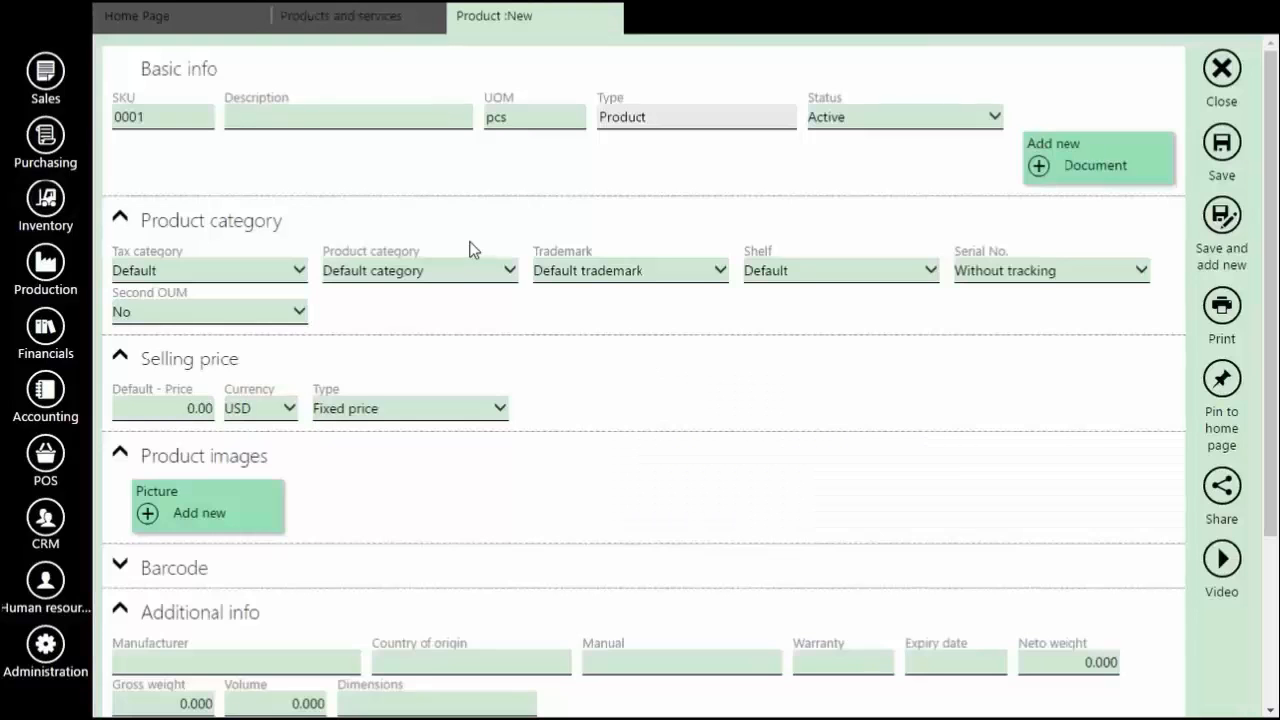
click(347, 116)
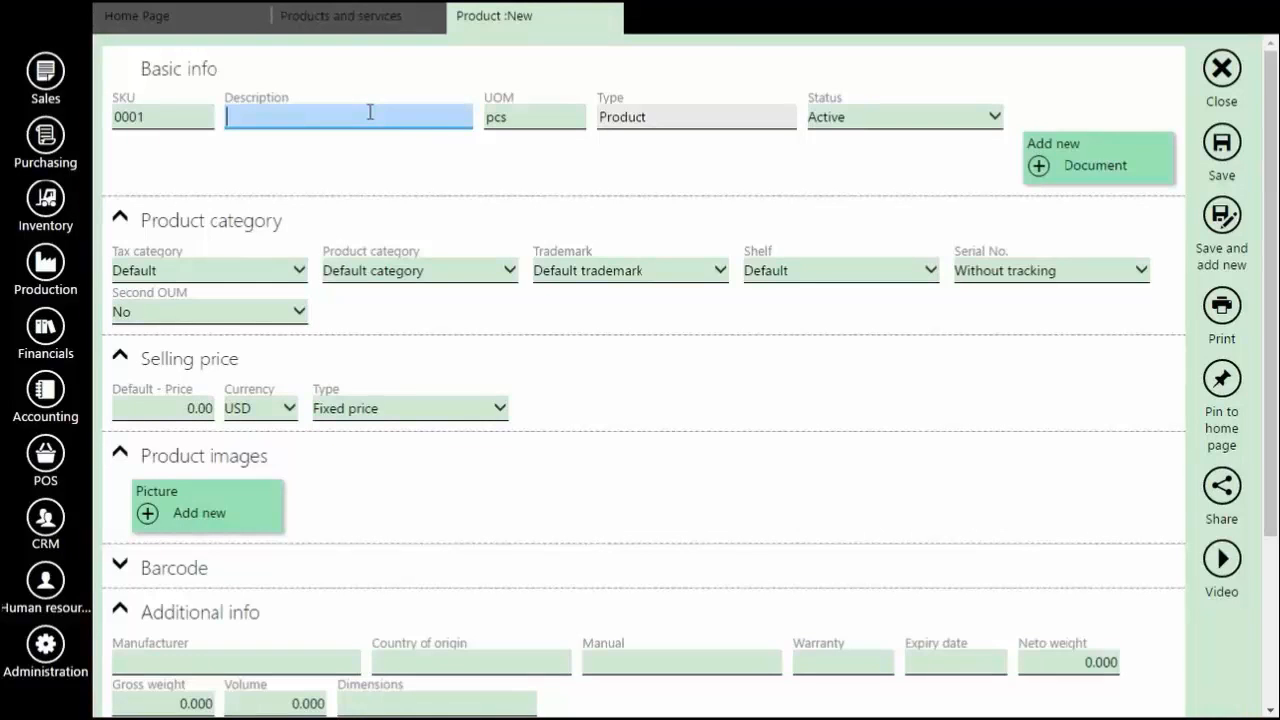
text(TT Dirty XT)
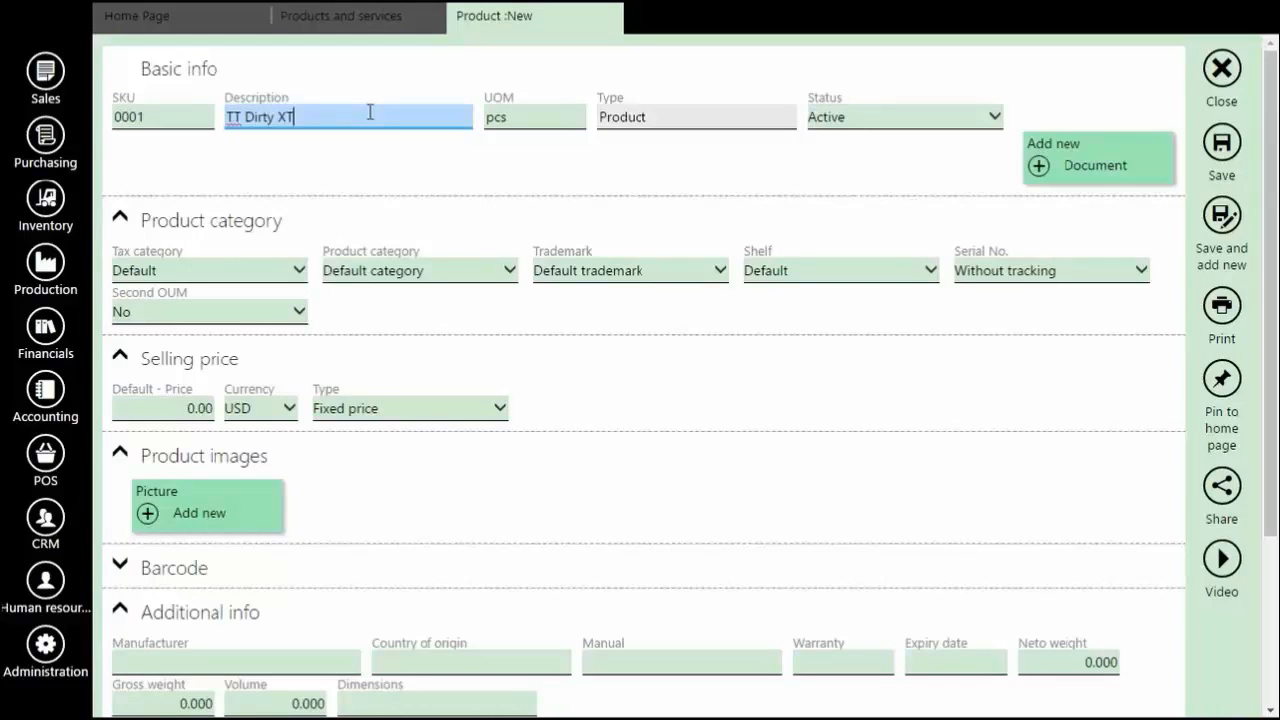
text(300)
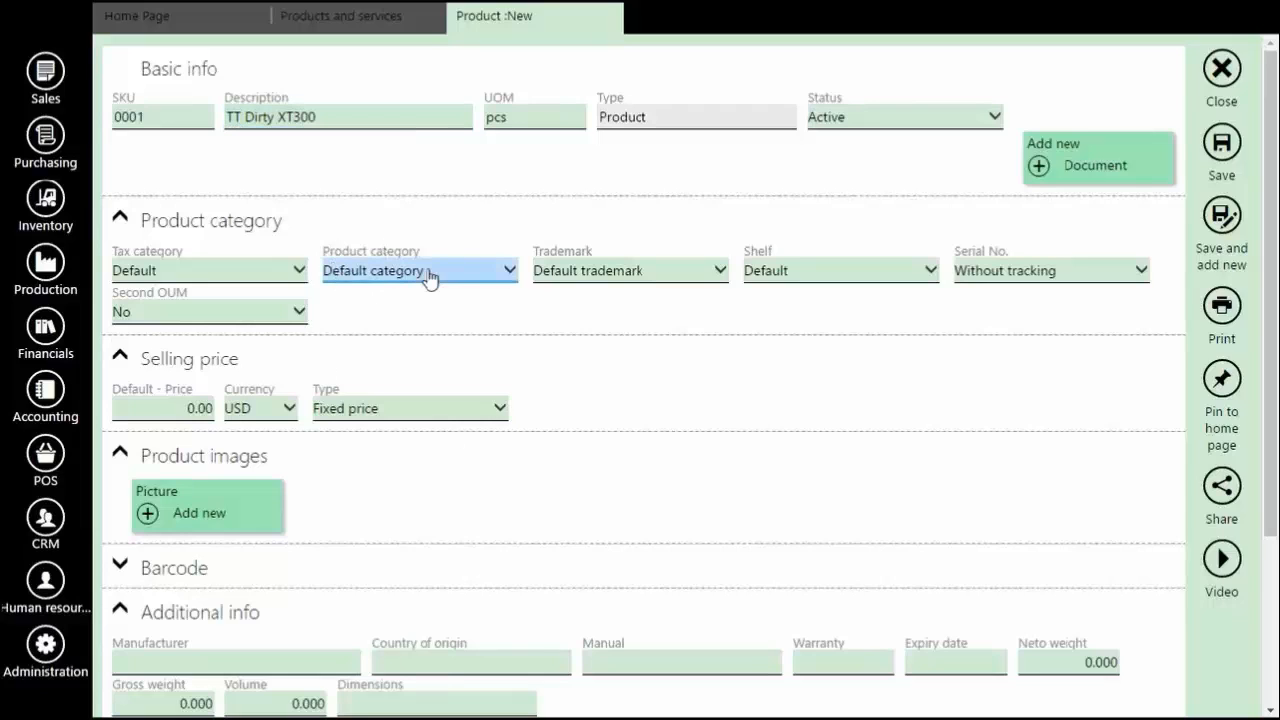
click(418, 270)
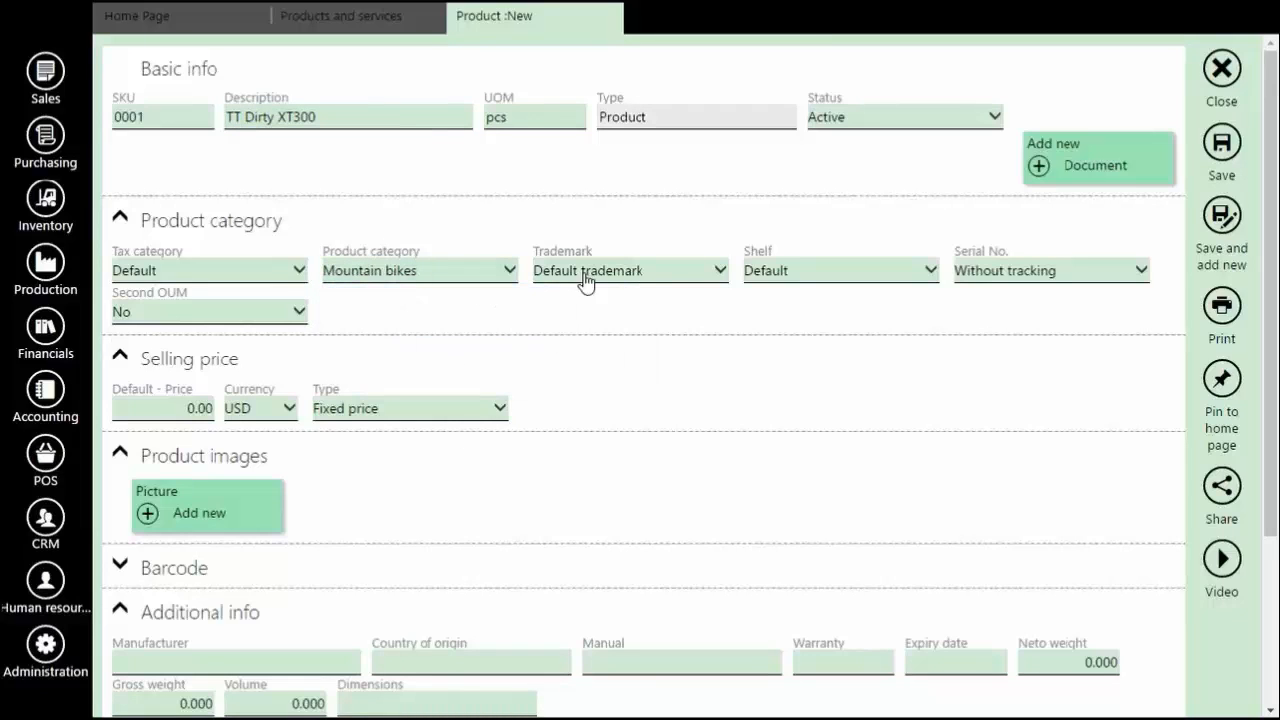
click(627, 270)
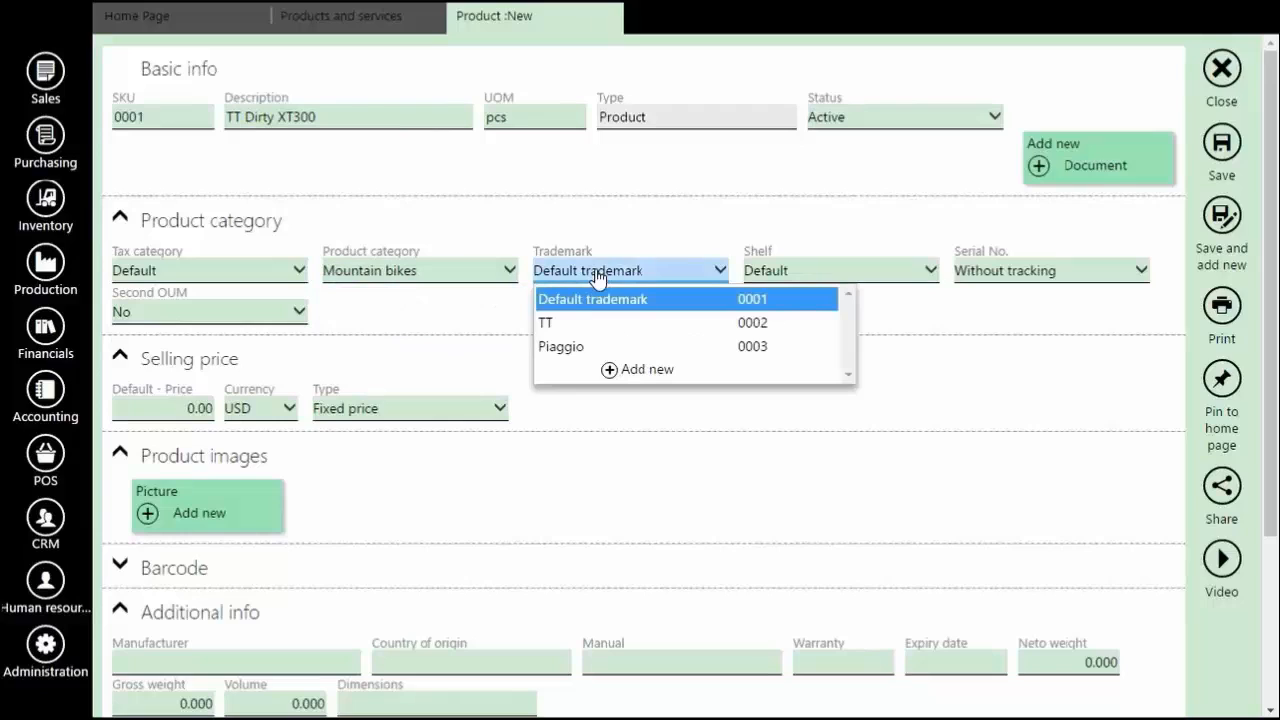
click(546, 322)
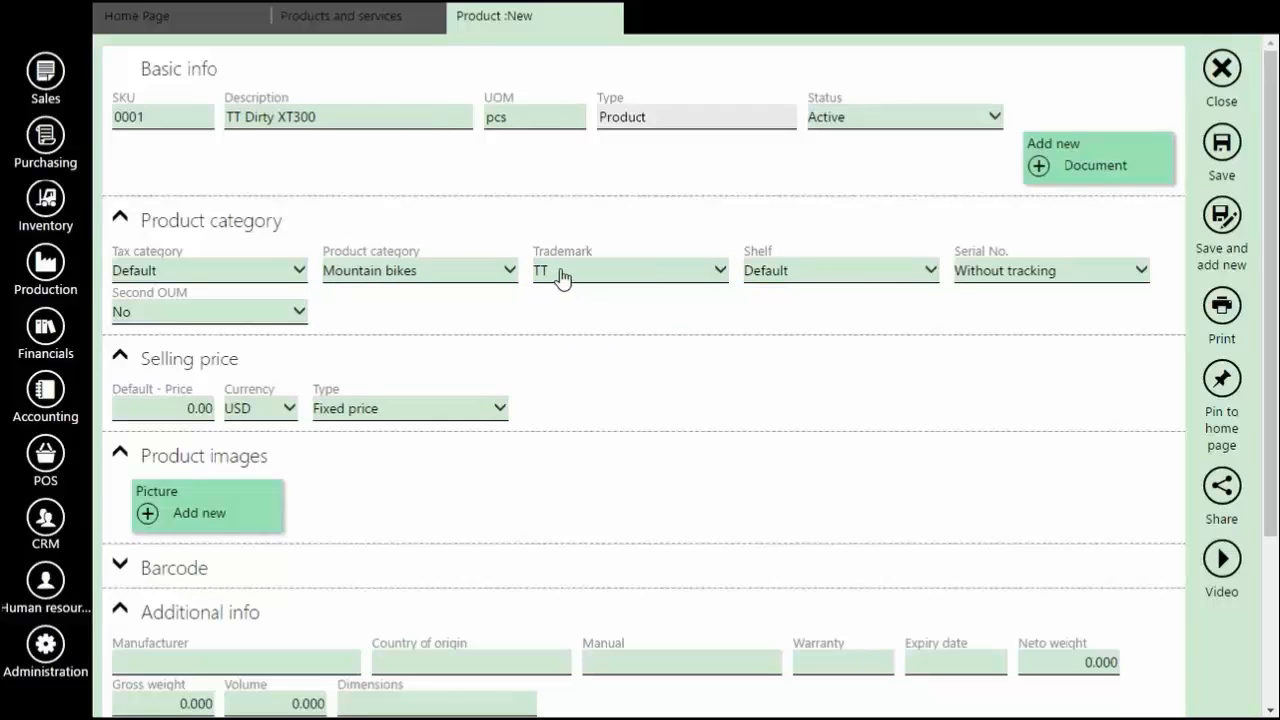
click(163, 408)
text(600)
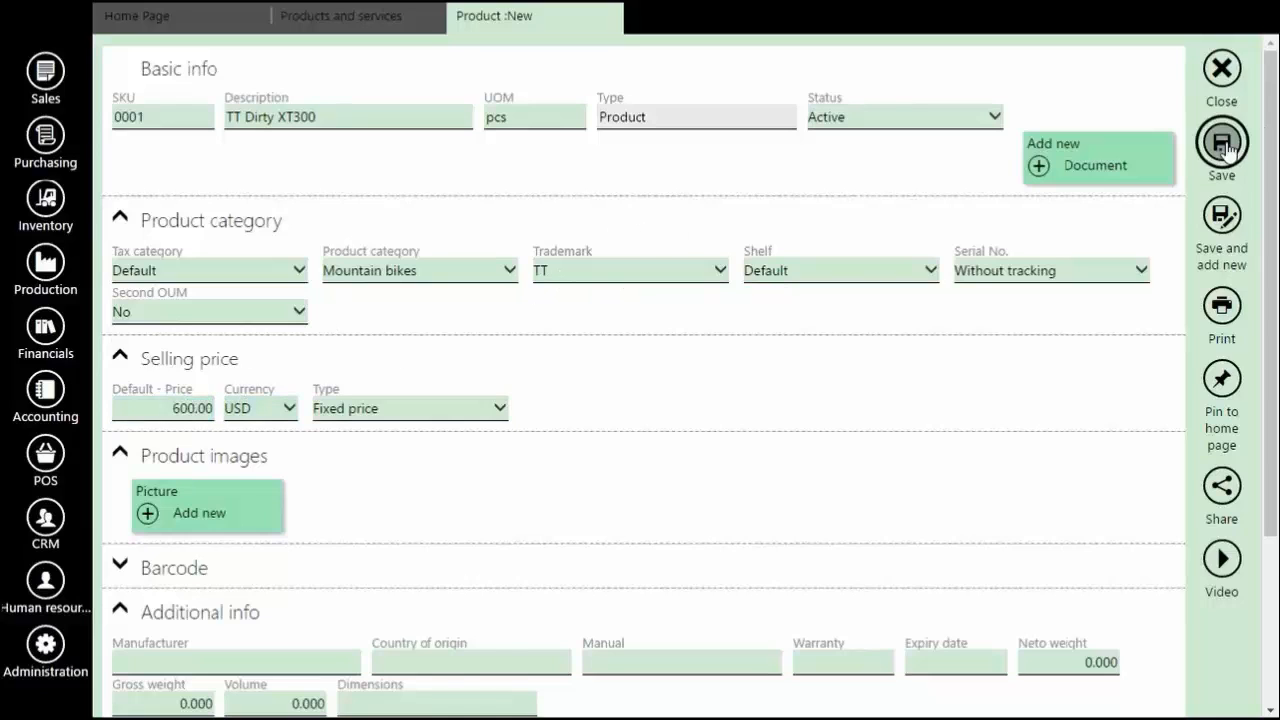
click(1221, 143)
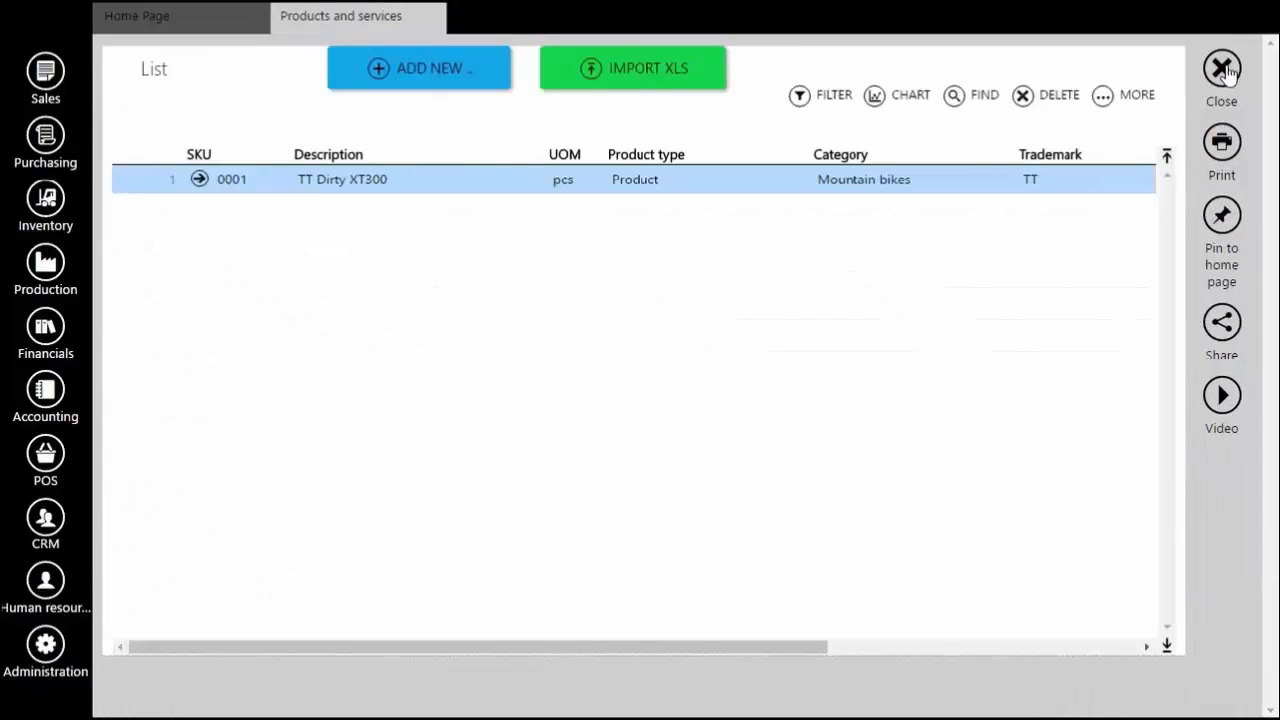
- Save product 'TT Dirty': category Race bikes, trademark TT, selling price 600.00
click(418, 67)
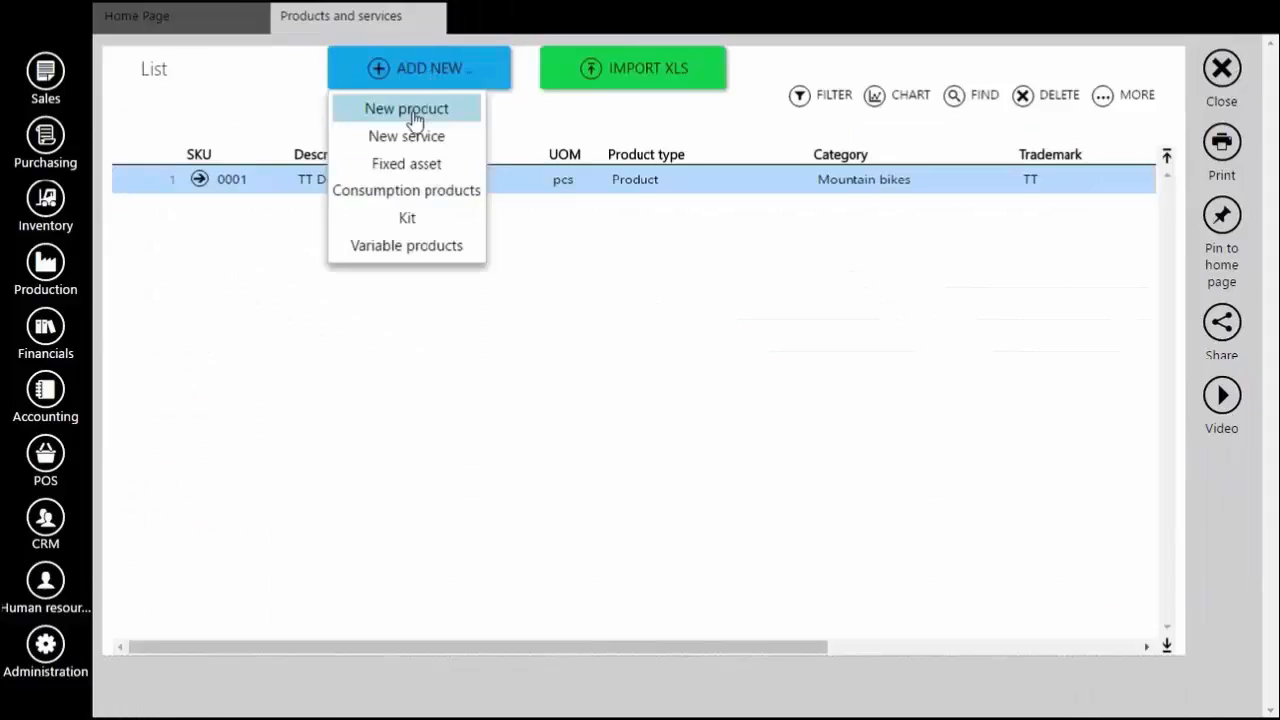
click(406, 108)
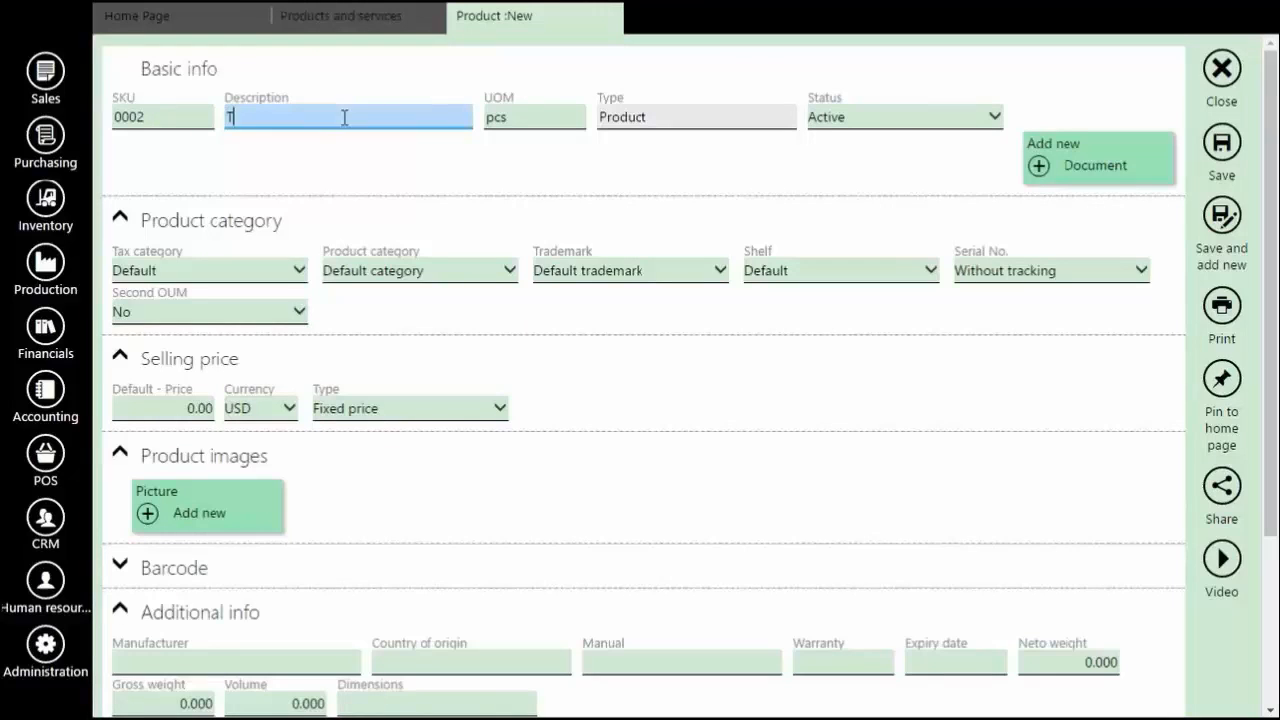
text(T Dirty)
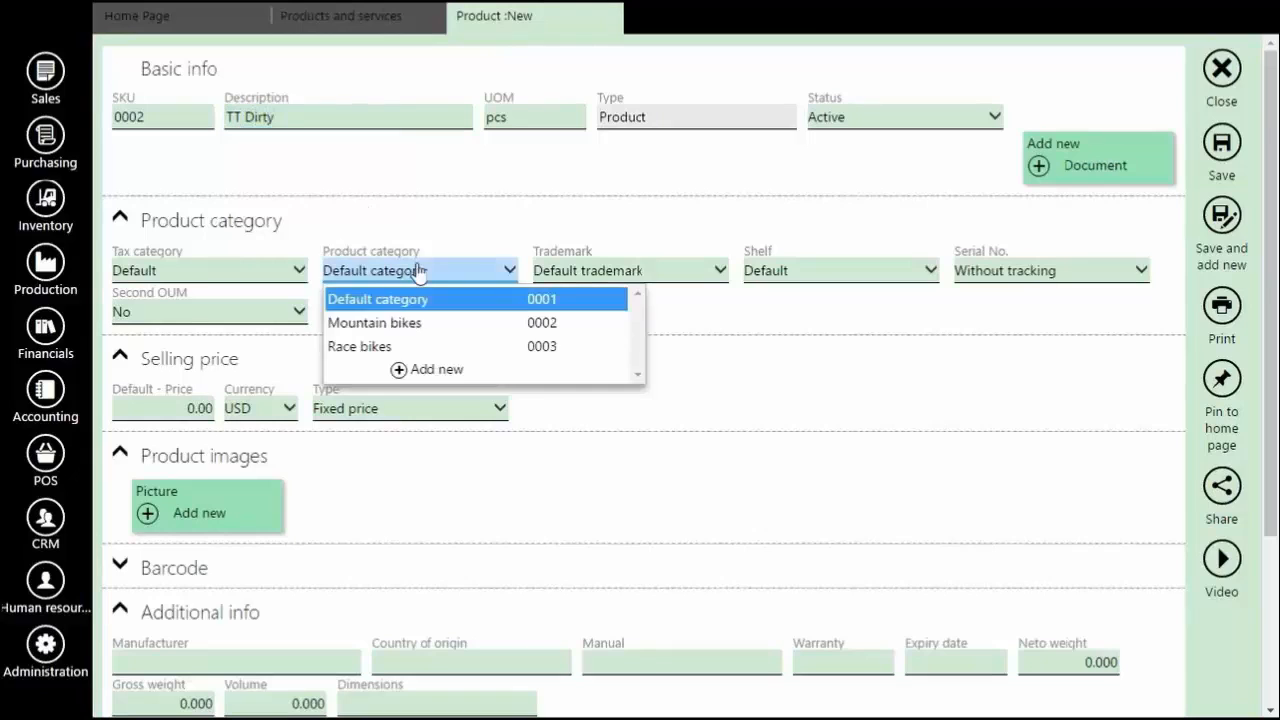
click(359, 346)
text(600)
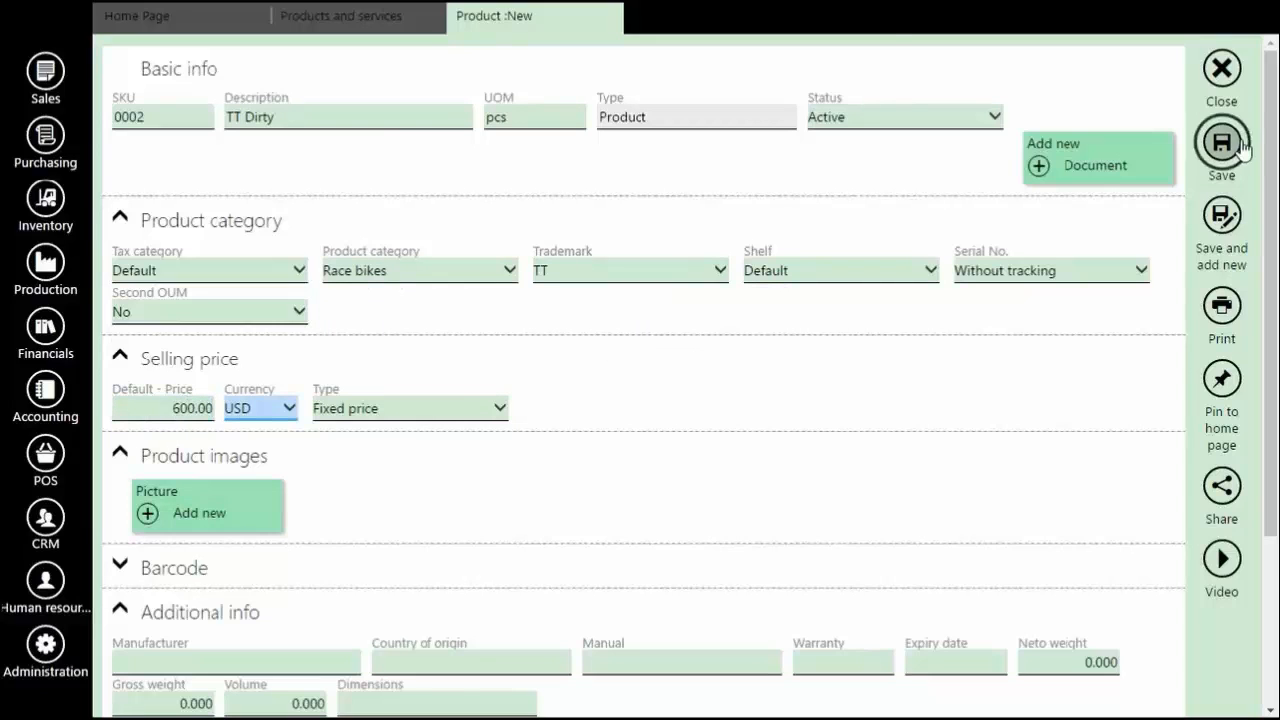
click(1221, 143)
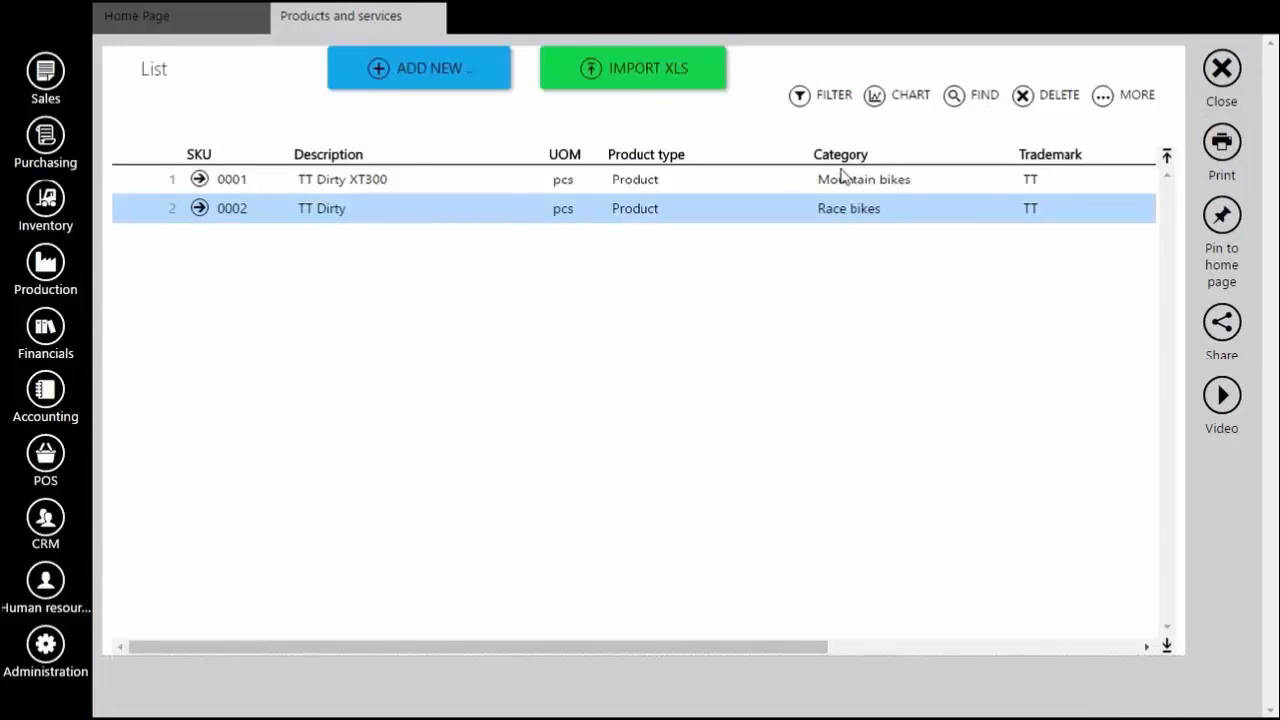
mouse_move(875, 142)
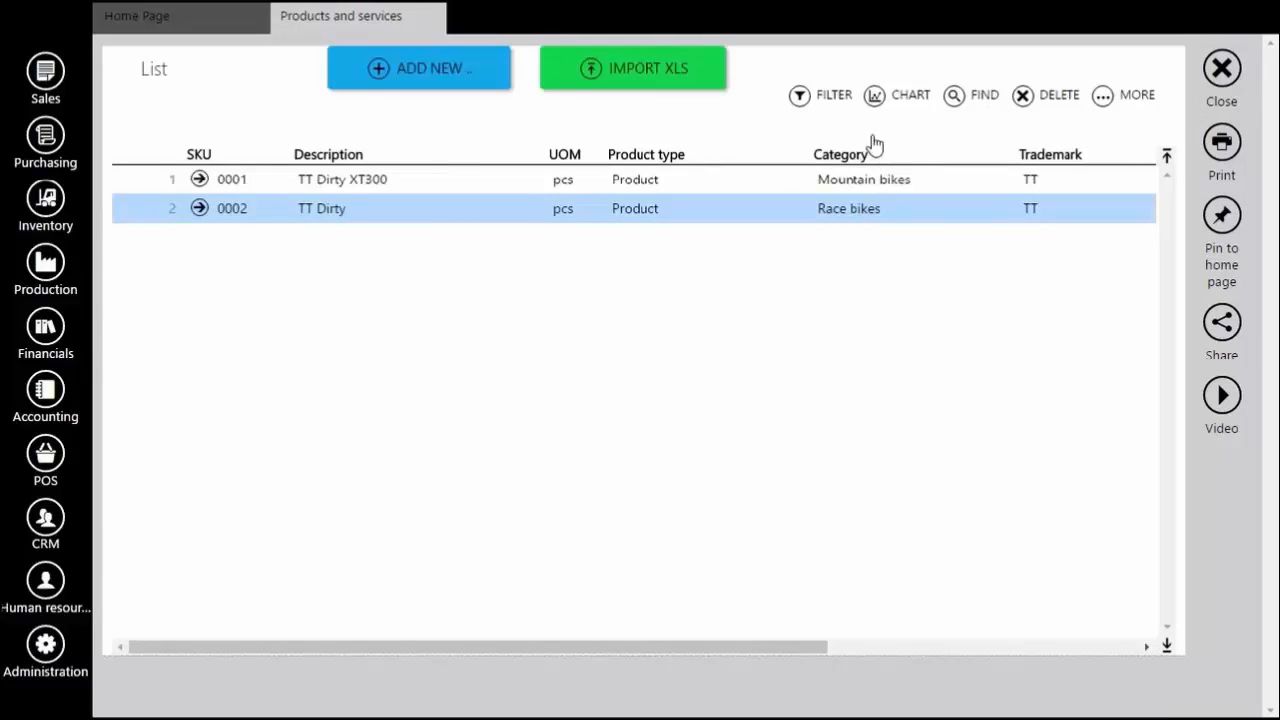
mouse_move(898, 238)
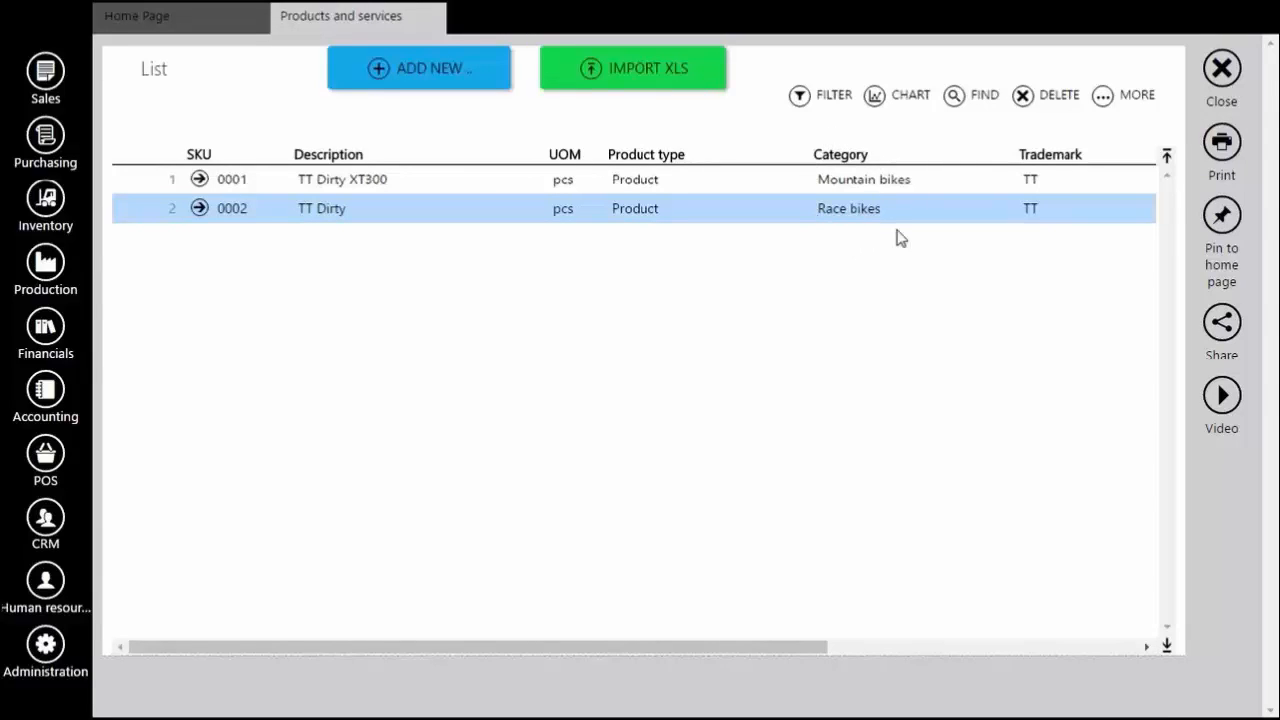
mouse_move(1063, 163)
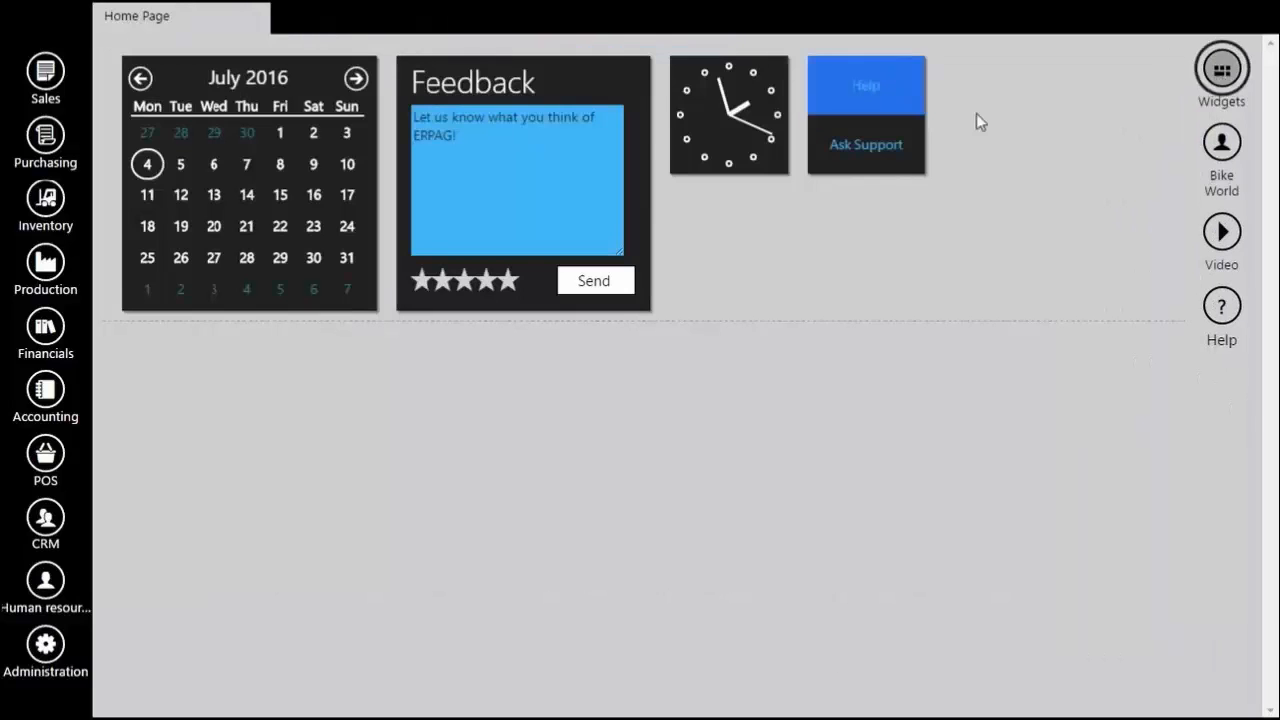
- Return to Product Categories, Trademarks and open trademark TT, showing TT Dirty XT300 and TT Dirty
click(45, 205)
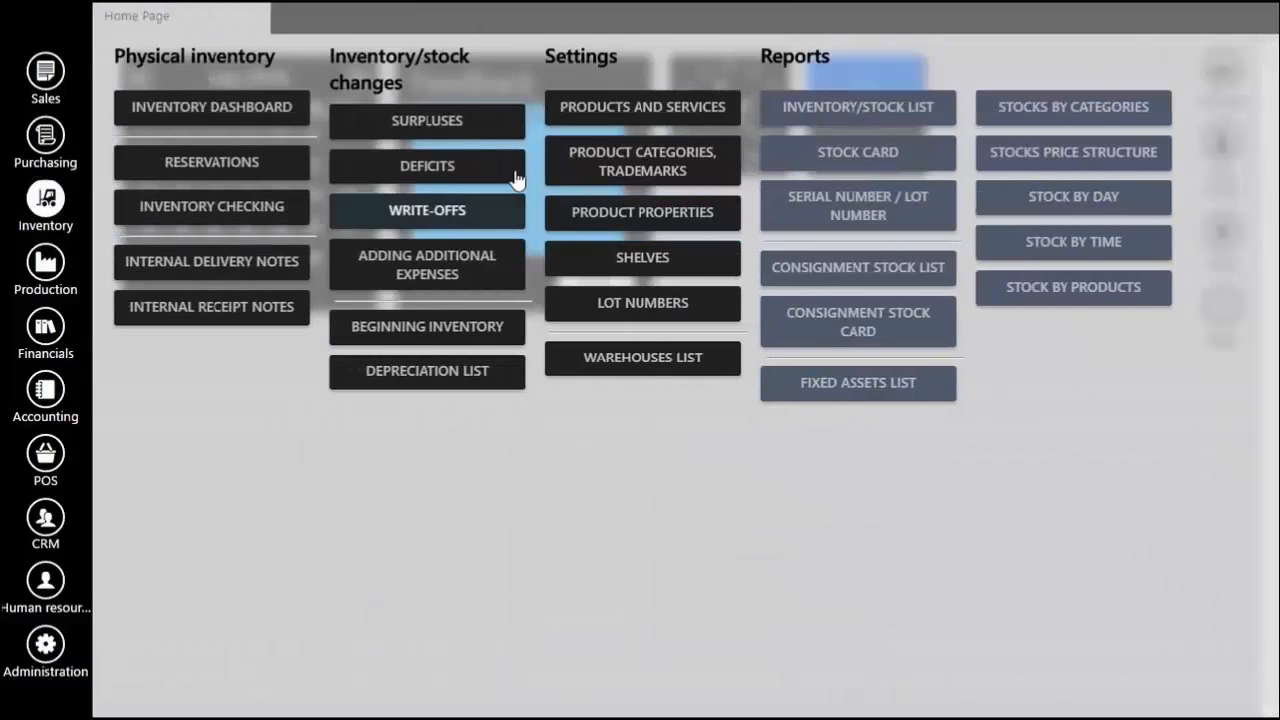
click(642, 161)
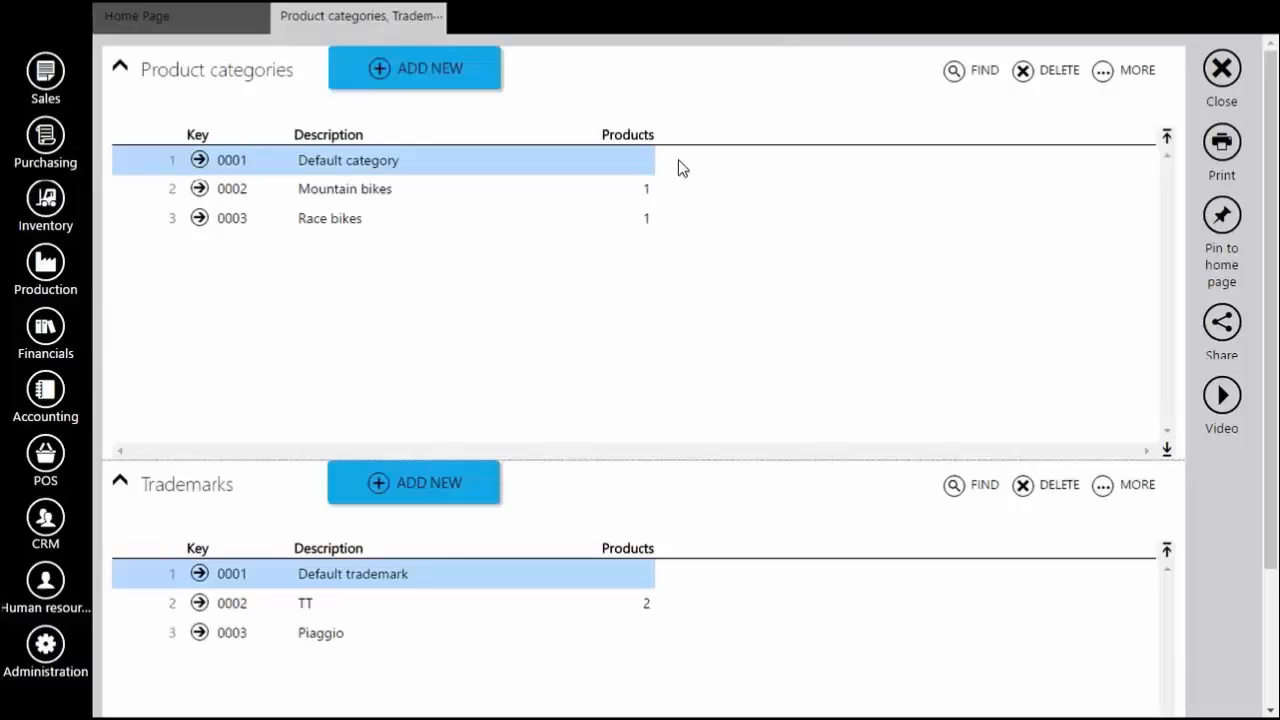
mouse_move(660, 200)
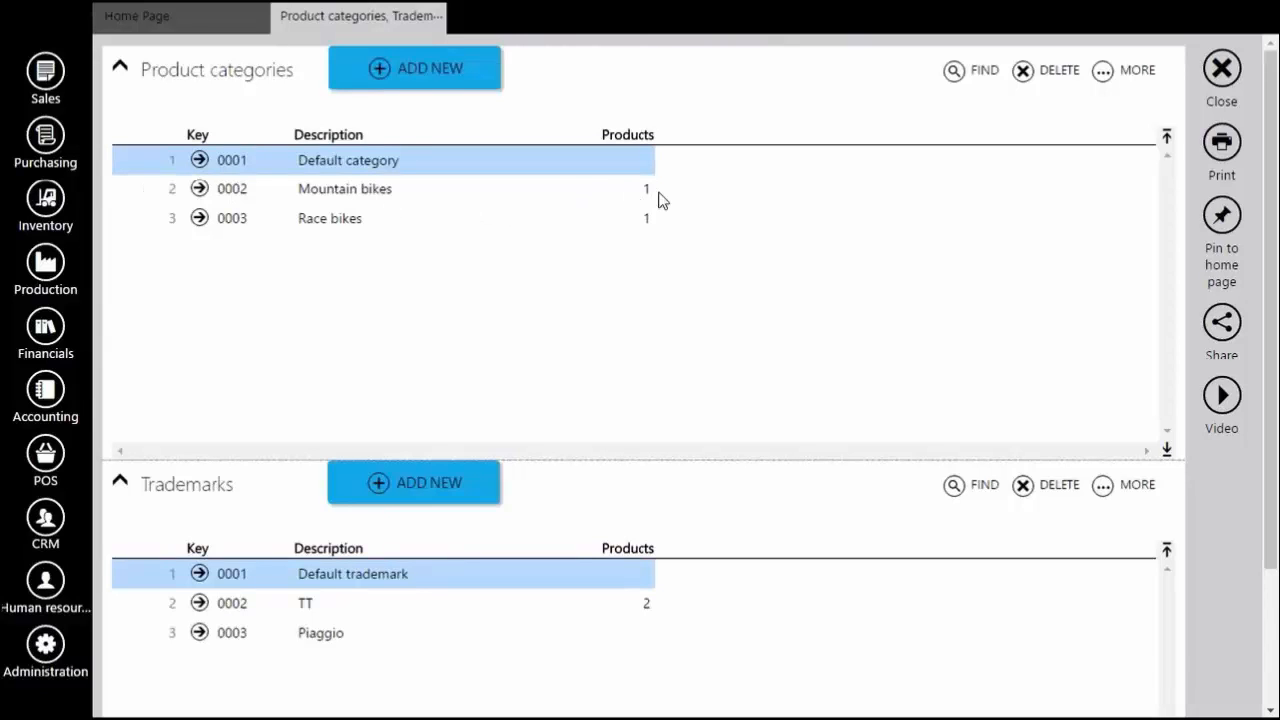
mouse_move(313, 198)
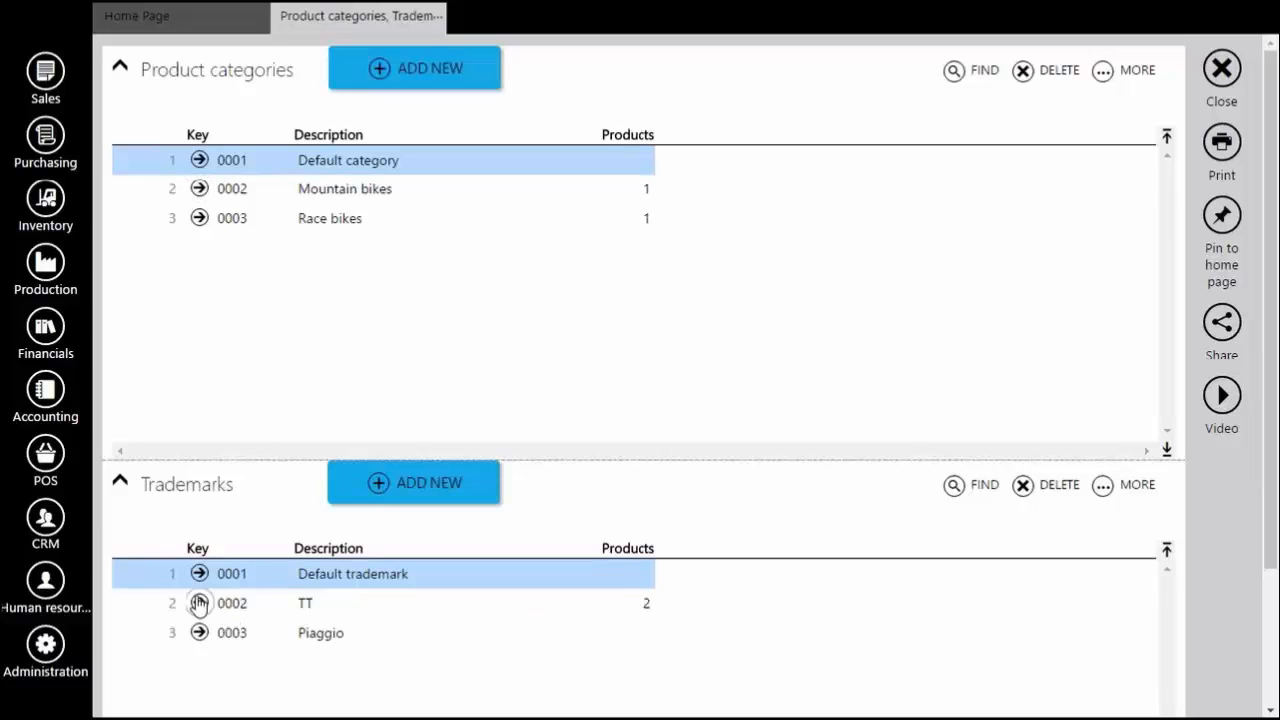
click(199, 602)
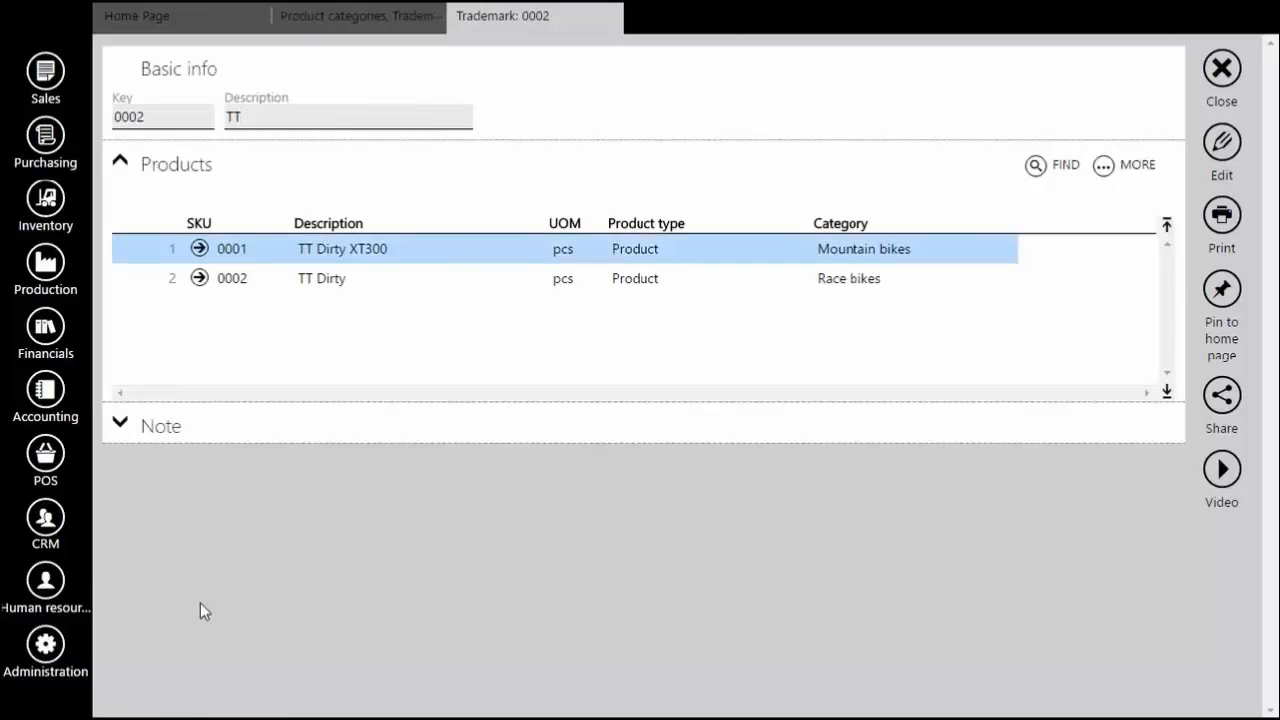
mouse_move(738, 373)
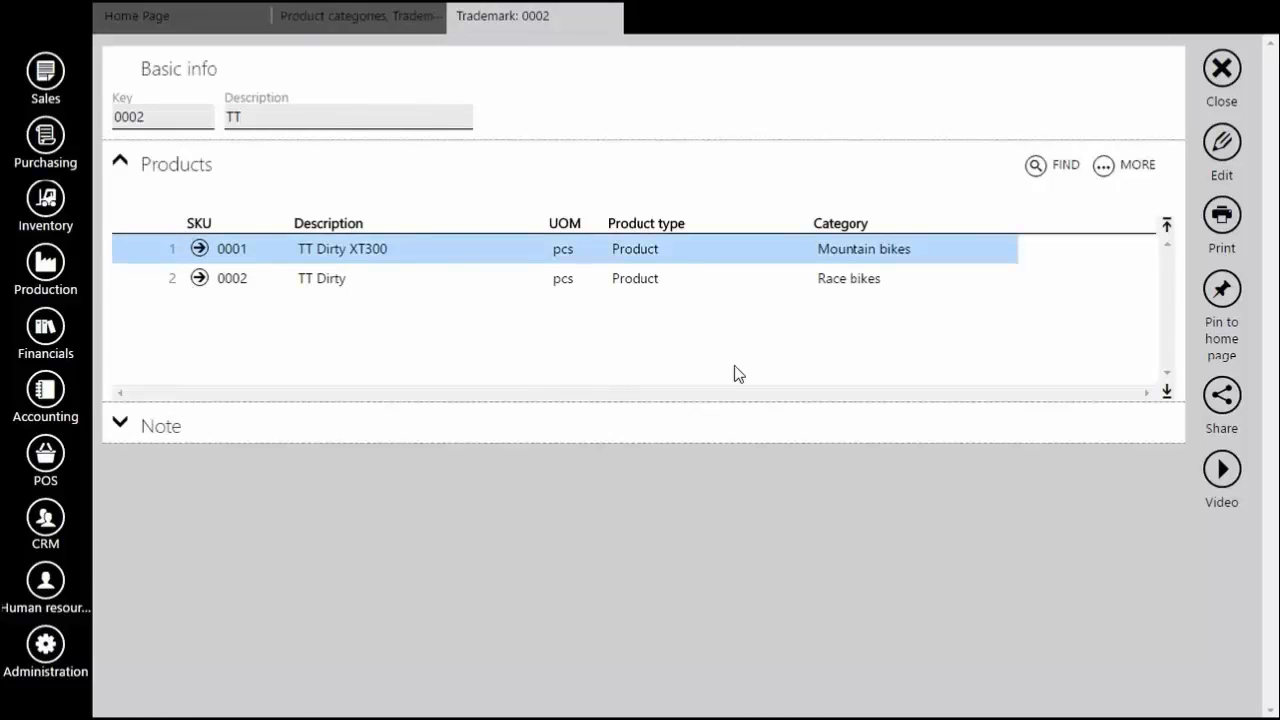